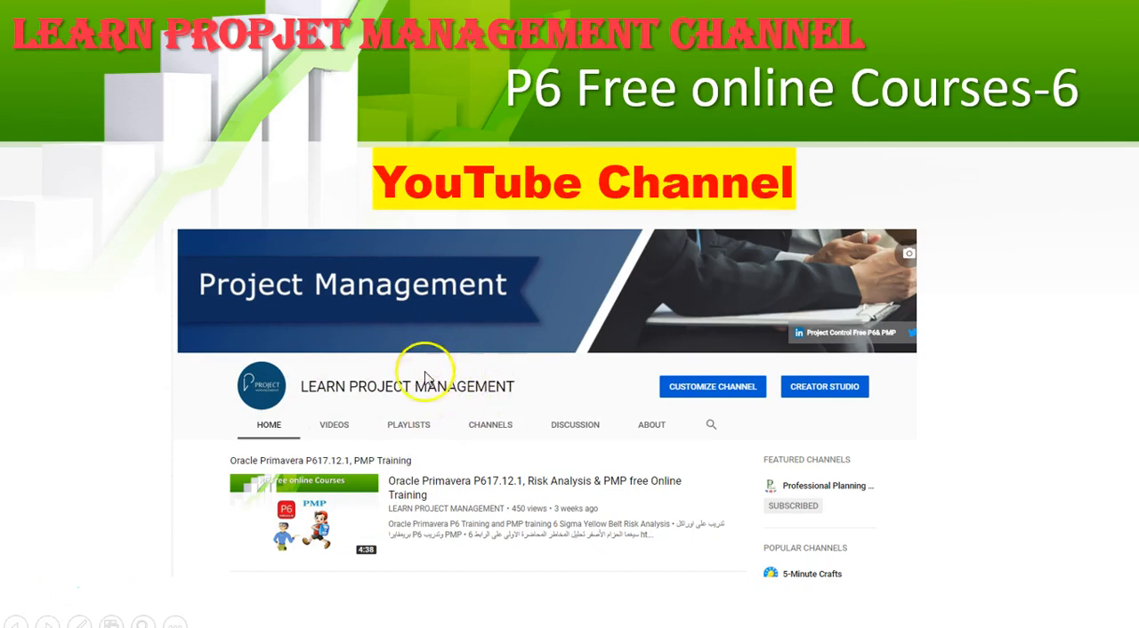
{"action": "mouse_move", "coordinate": [498, 424]}
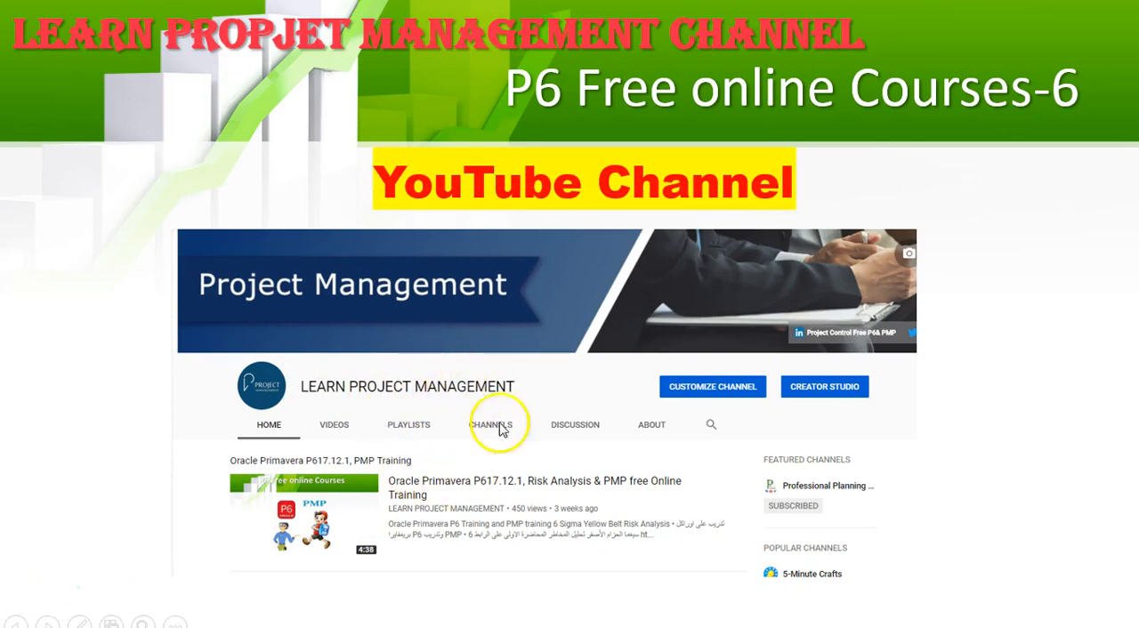
{"action": "mouse_move", "coordinate": [466, 438]}
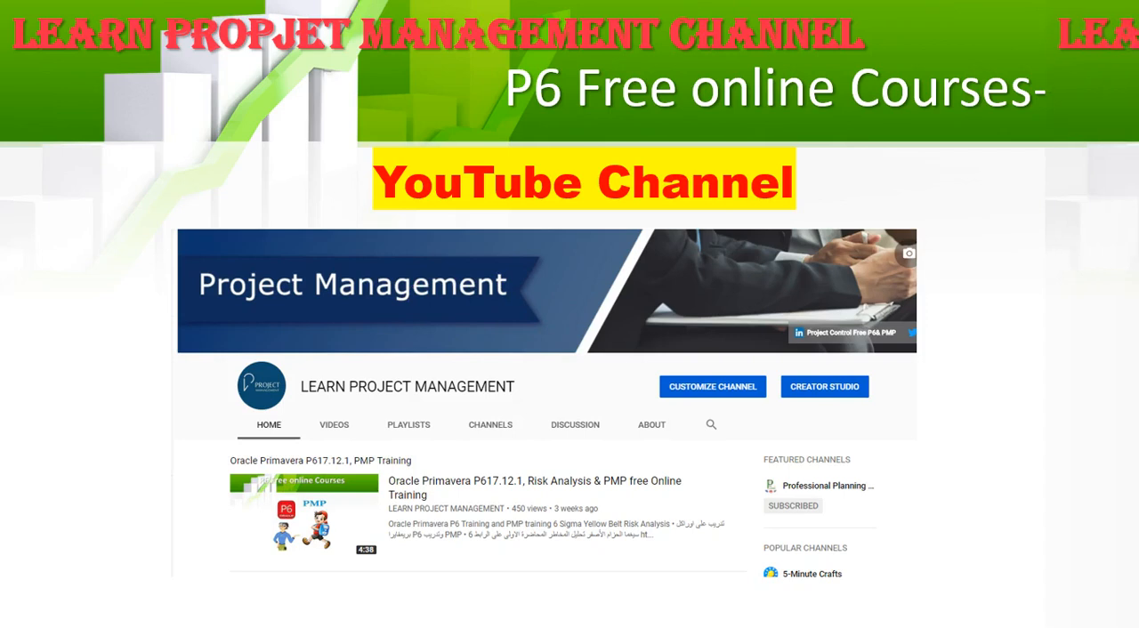
Advance the slideshow past the YouTube Channel slide to the playlists slide
{"action": "left_click", "coordinate": [409, 423]}
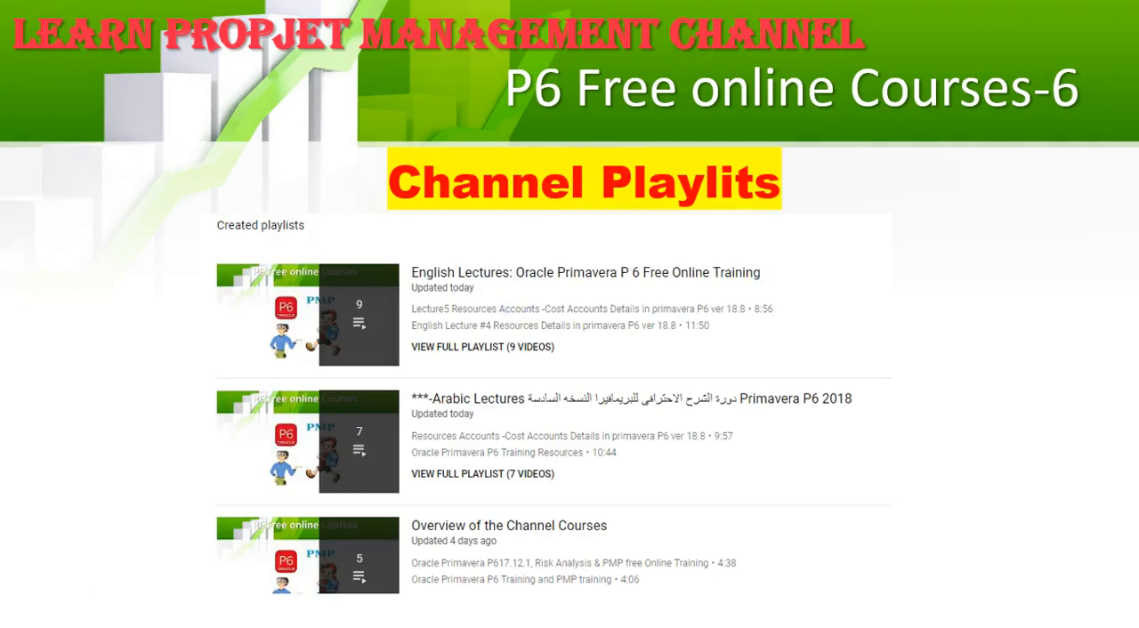
{"action": "mouse_move", "coordinate": [543, 399]}
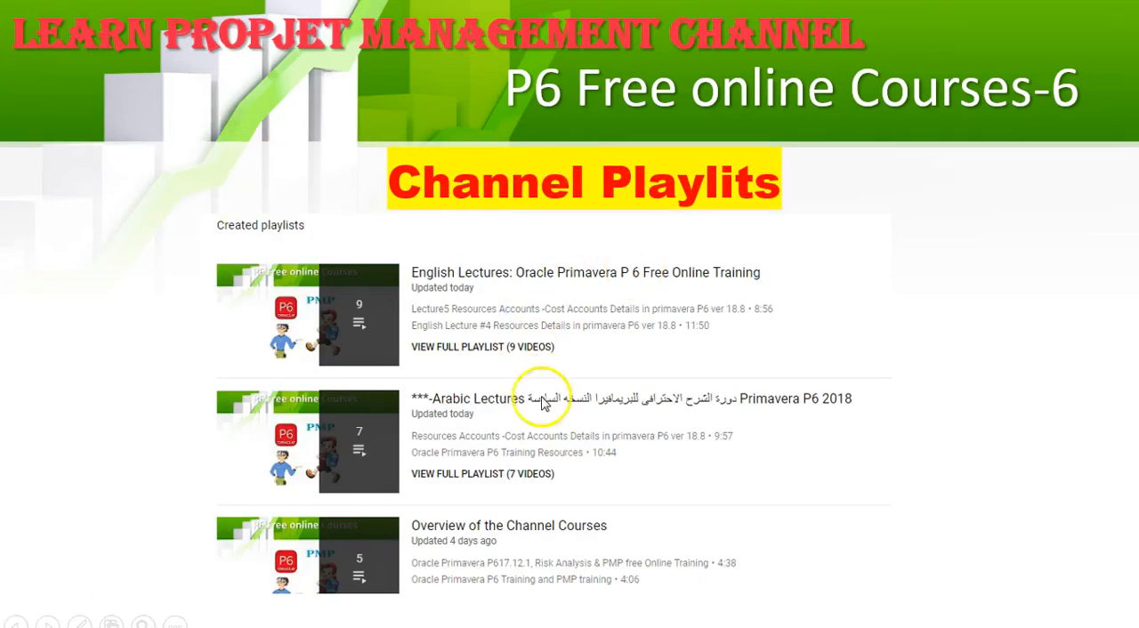
{"action": "mouse_move", "coordinate": [597, 459]}
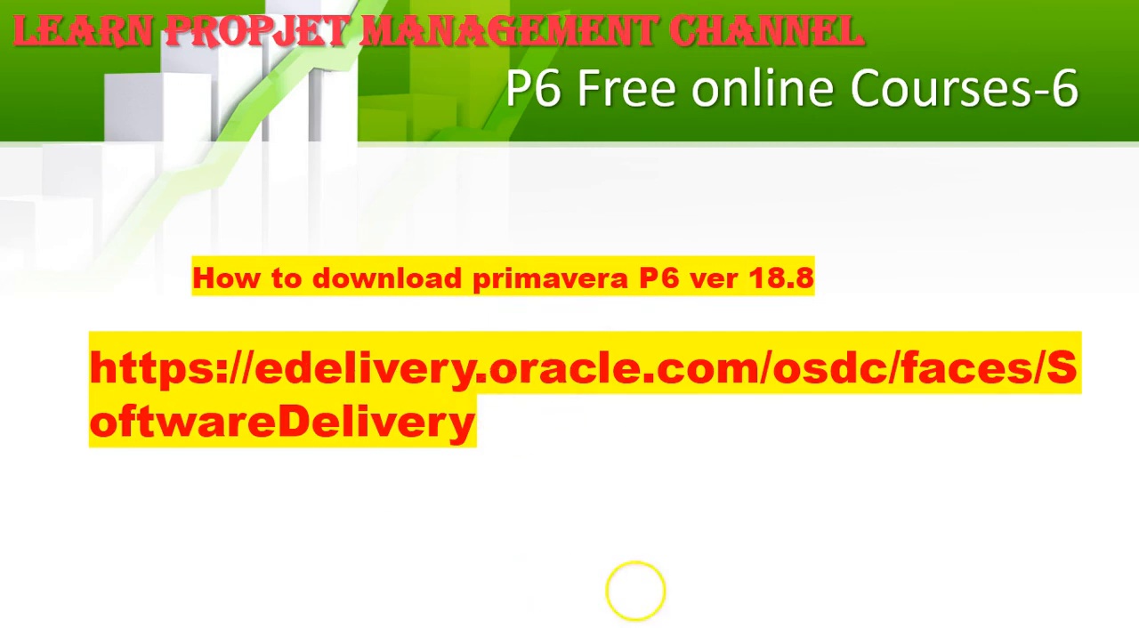
{"action": "mouse_move", "coordinate": [726, 530]}
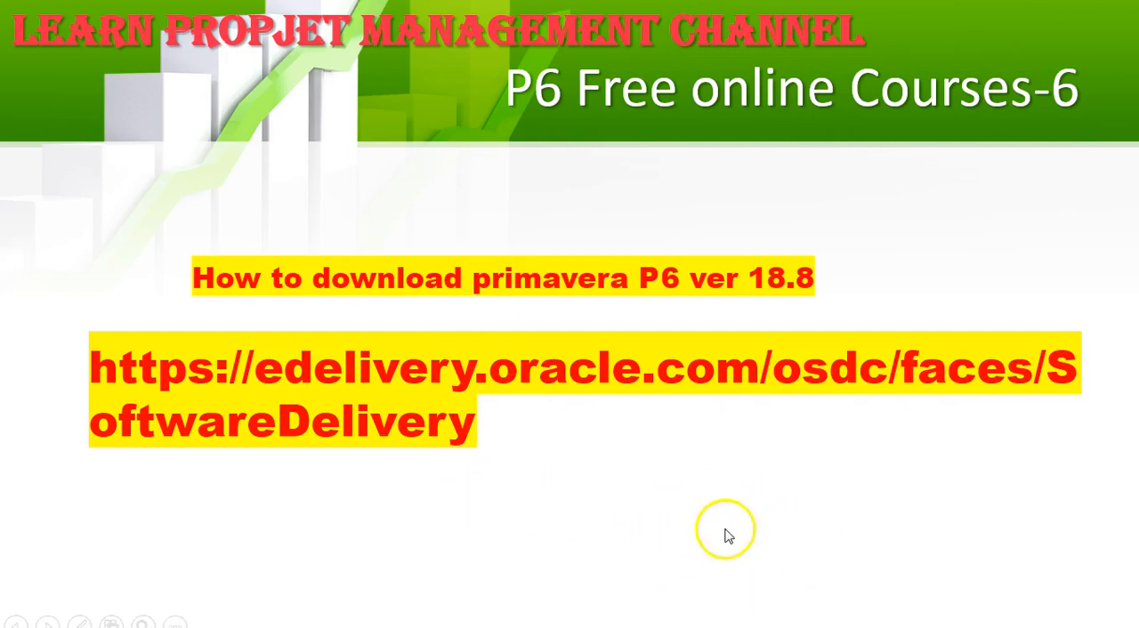
{"action": "mouse_move", "coordinate": [548, 534]}
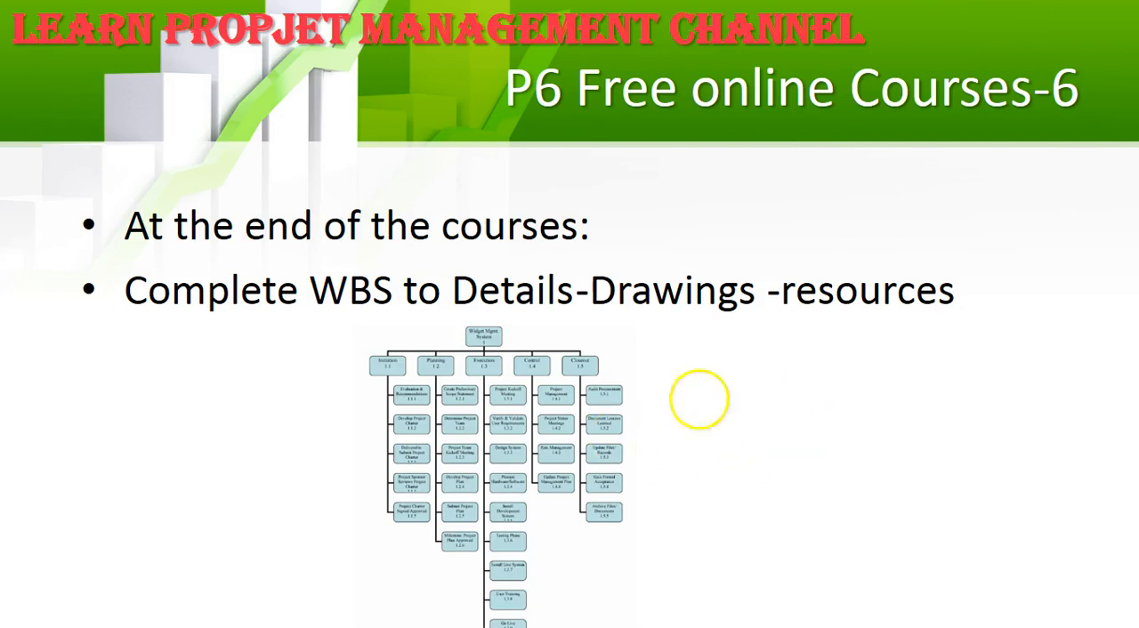
{"action": "mouse_move", "coordinate": [752, 443]}
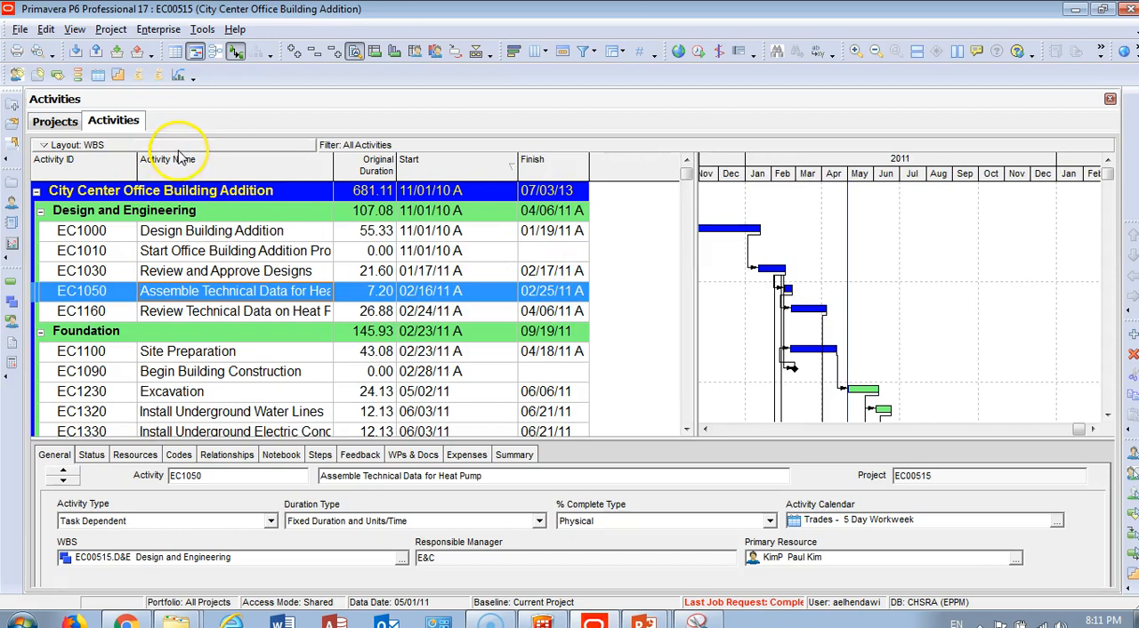
Collapse the City Center project to its six main WBS groups, Design and Engineering through Interior Finishes
{"action": "left_click", "coordinate": [39, 189]}
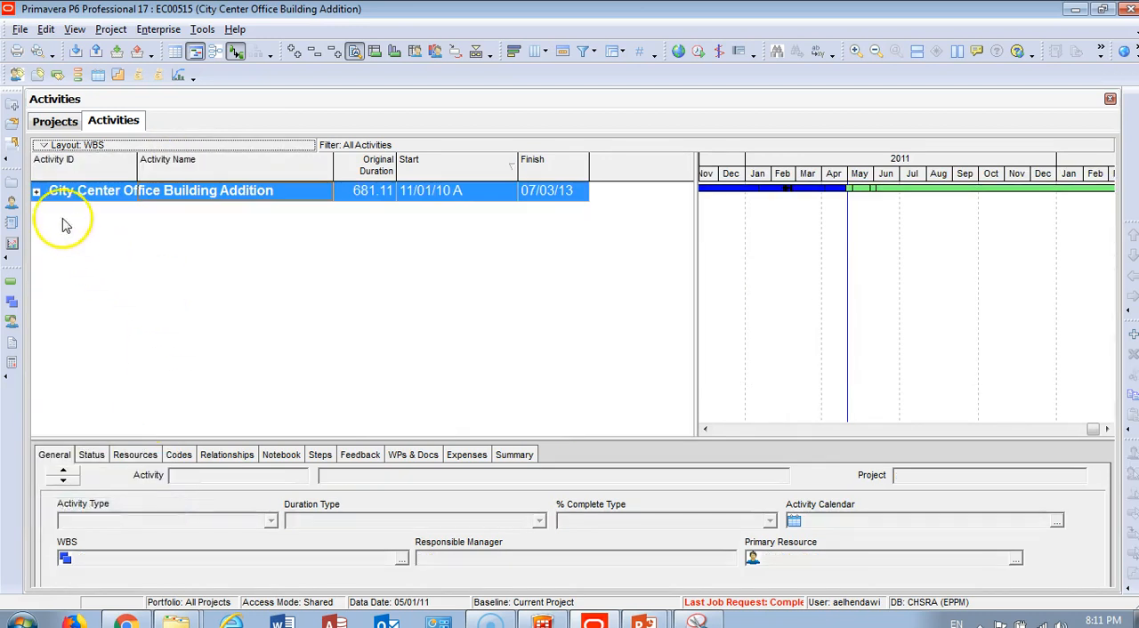
{"action": "left_click", "coordinate": [37, 191]}
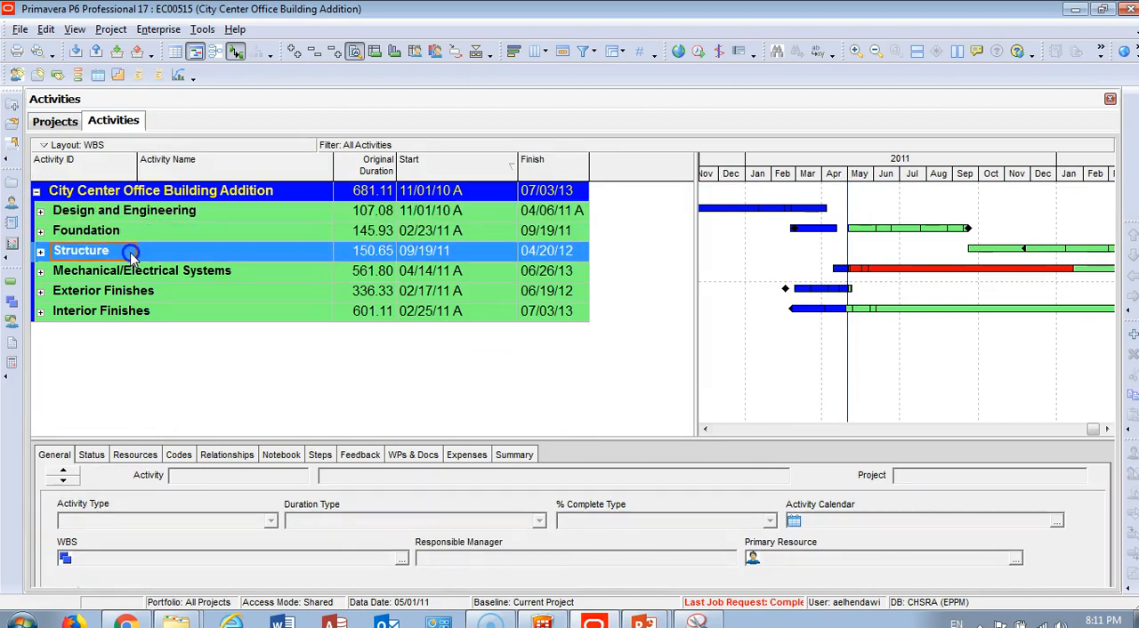
{"action": "left_click", "coordinate": [103, 290]}
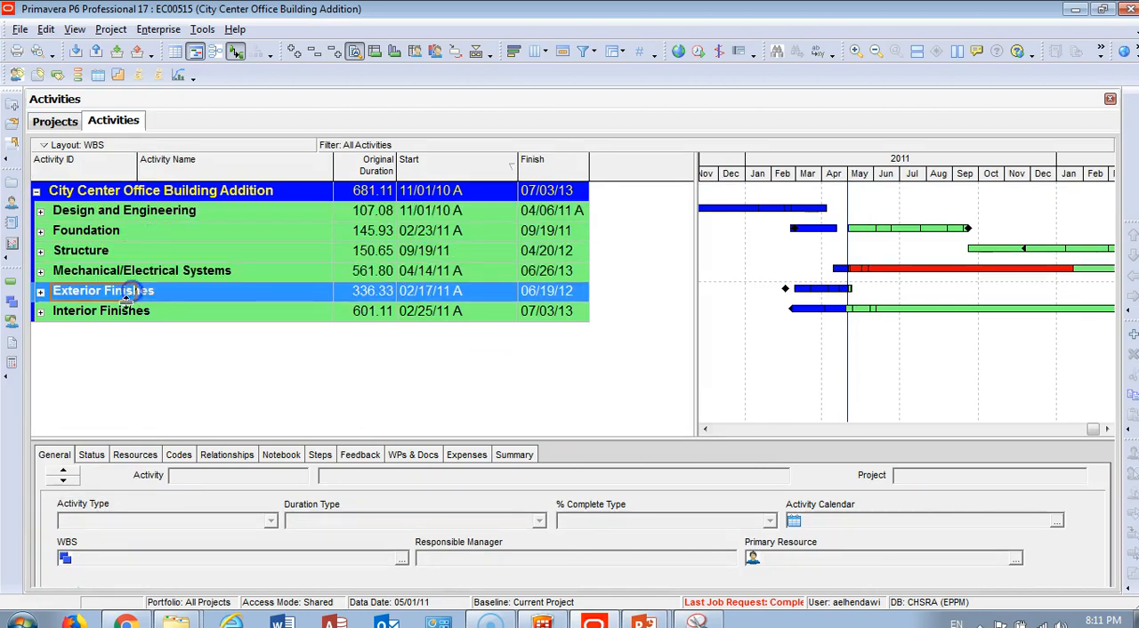
{"action": "left_click", "coordinate": [100, 309]}
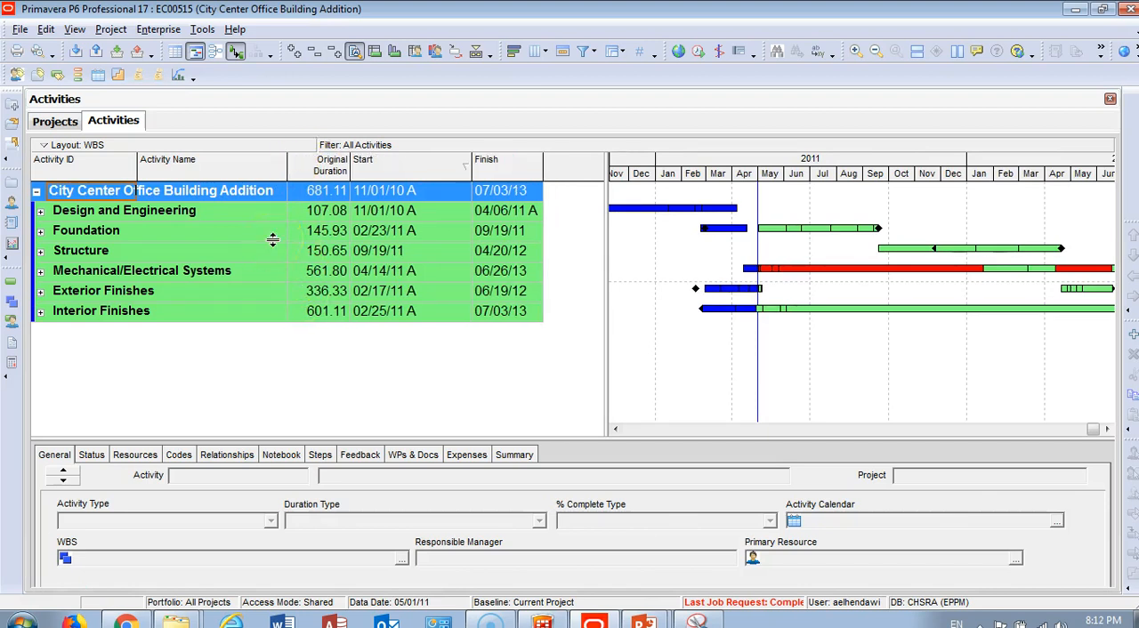
{"action": "mouse_move", "coordinate": [606, 288]}
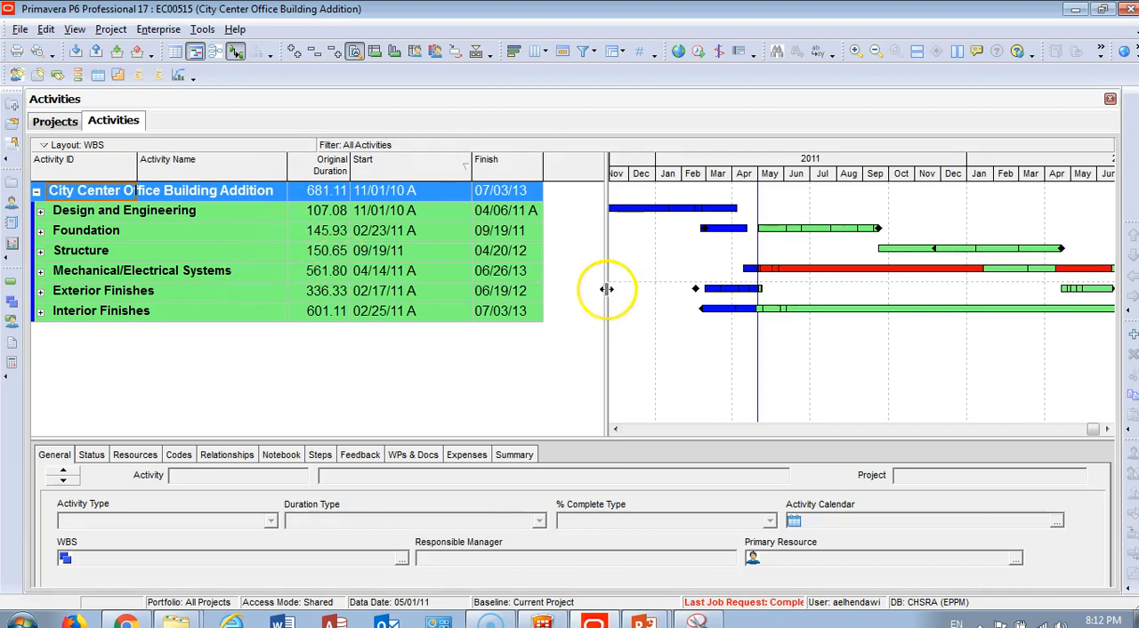
Widen the Gantt chart so the WBS bars run on into 2012
{"action": "left_click_drag", "start_coordinate": [609, 288], "coordinate": [562, 284]}
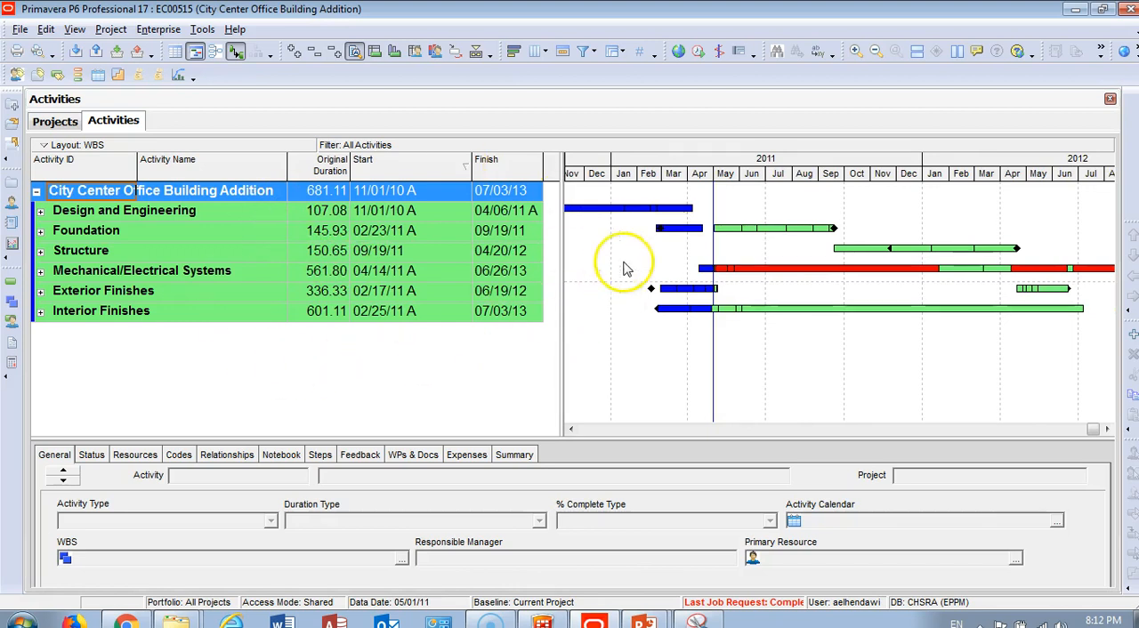
{"action": "mouse_move", "coordinate": [585, 217]}
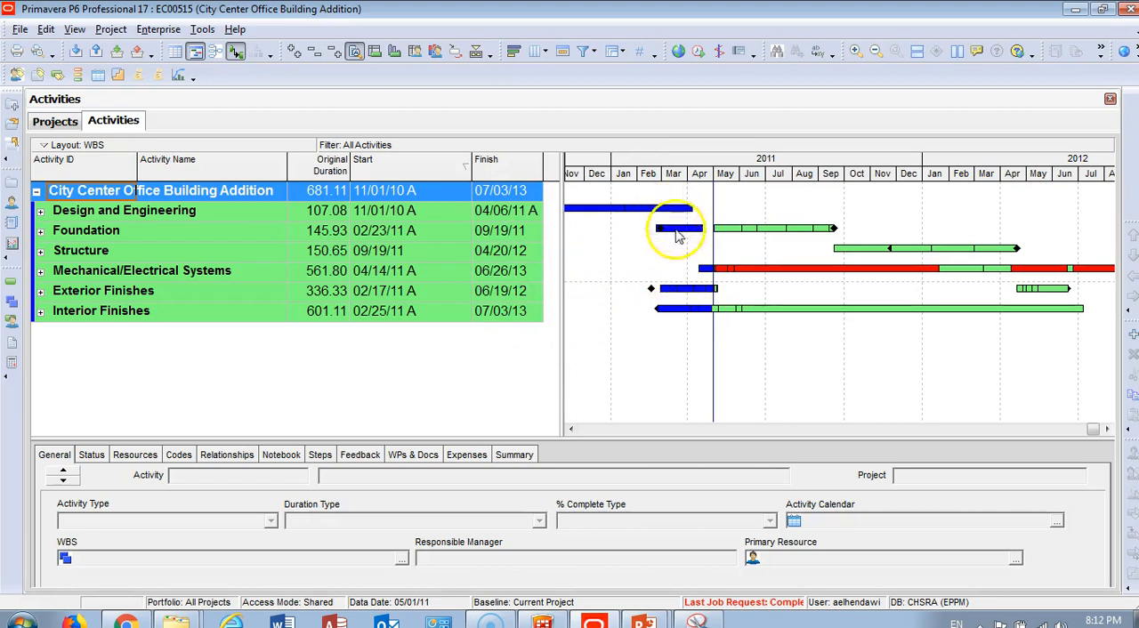
{"action": "mouse_move", "coordinate": [692, 310]}
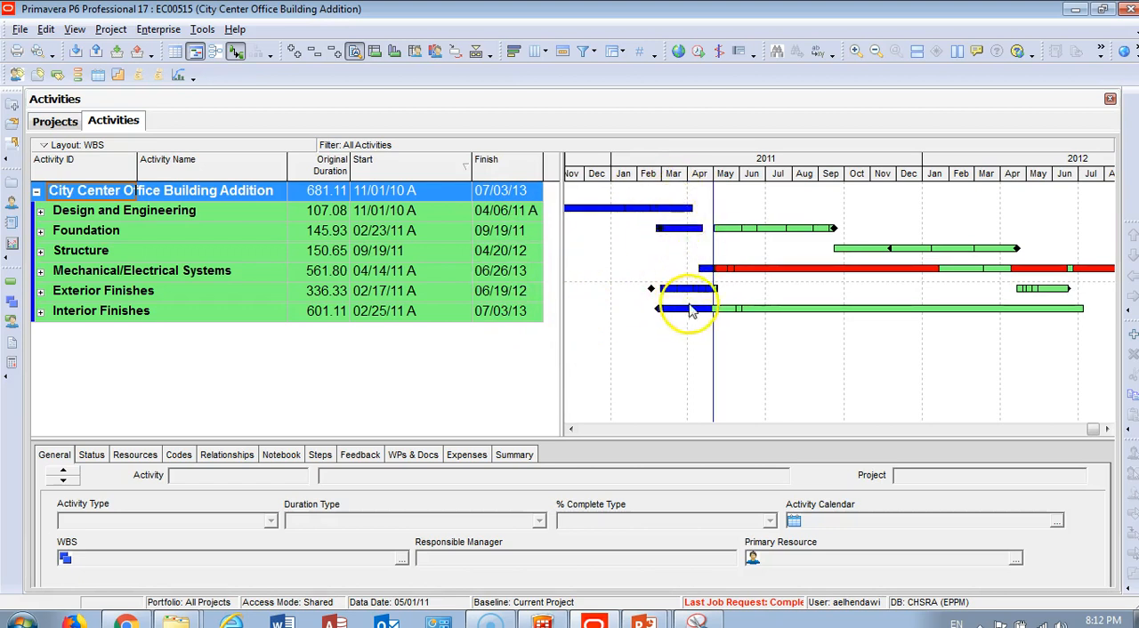
{"action": "mouse_move", "coordinate": [897, 286]}
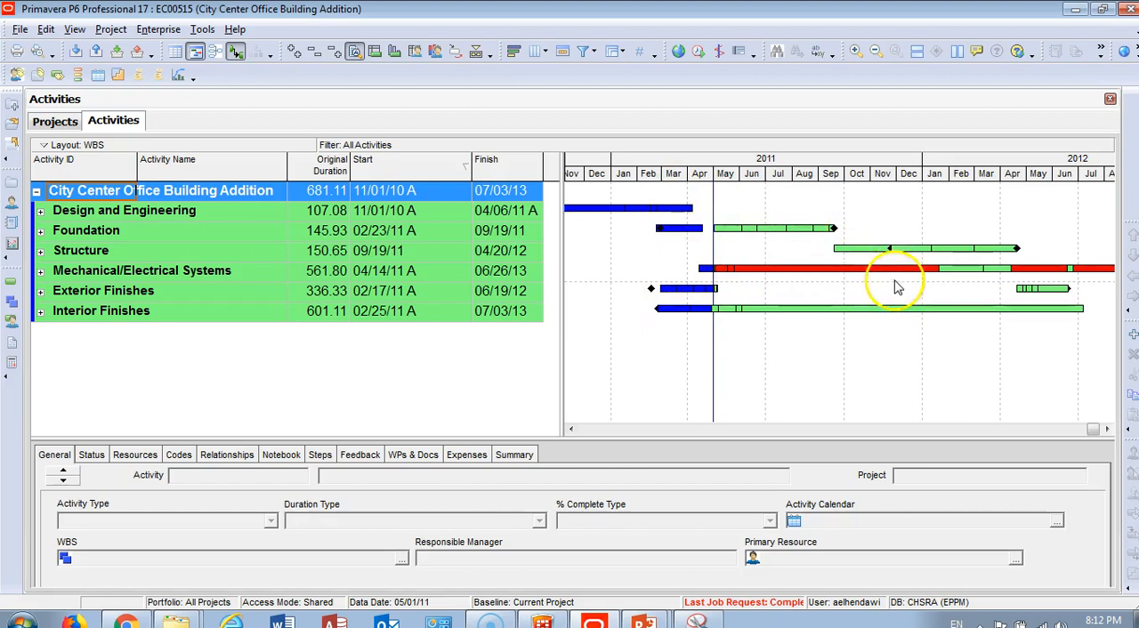
{"action": "mouse_move", "coordinate": [819, 271]}
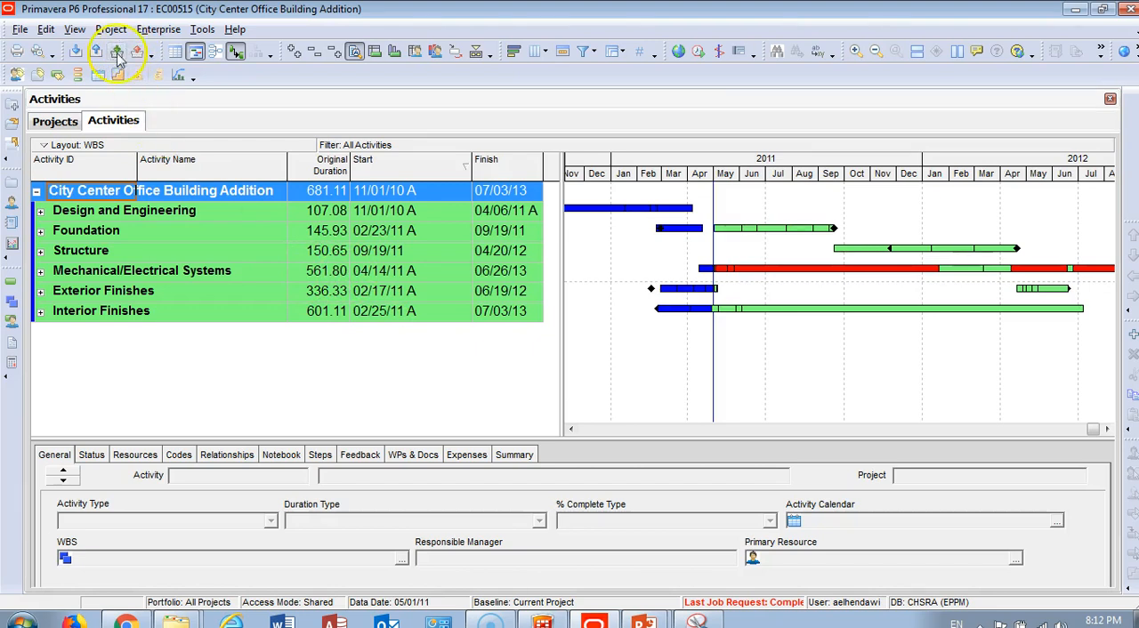
Bring up Maintain Baselines for City Center Office Building Addition, with no baseline yet listed
{"action": "left_click", "coordinate": [111, 29]}
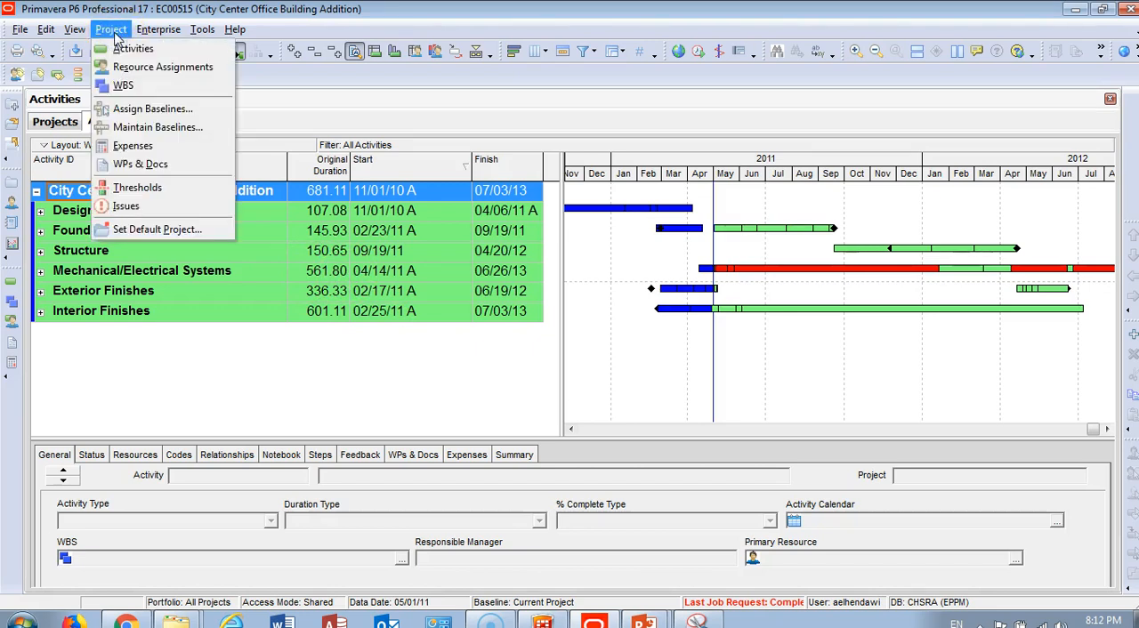
{"action": "mouse_move", "coordinate": [157, 126]}
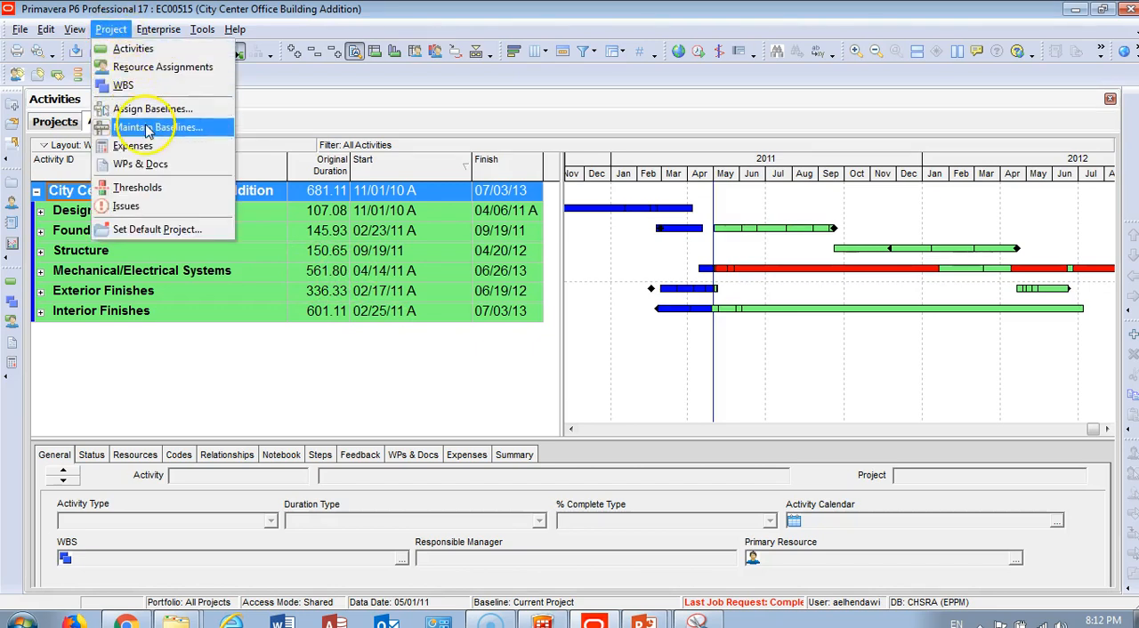
{"action": "left_click", "coordinate": [157, 126]}
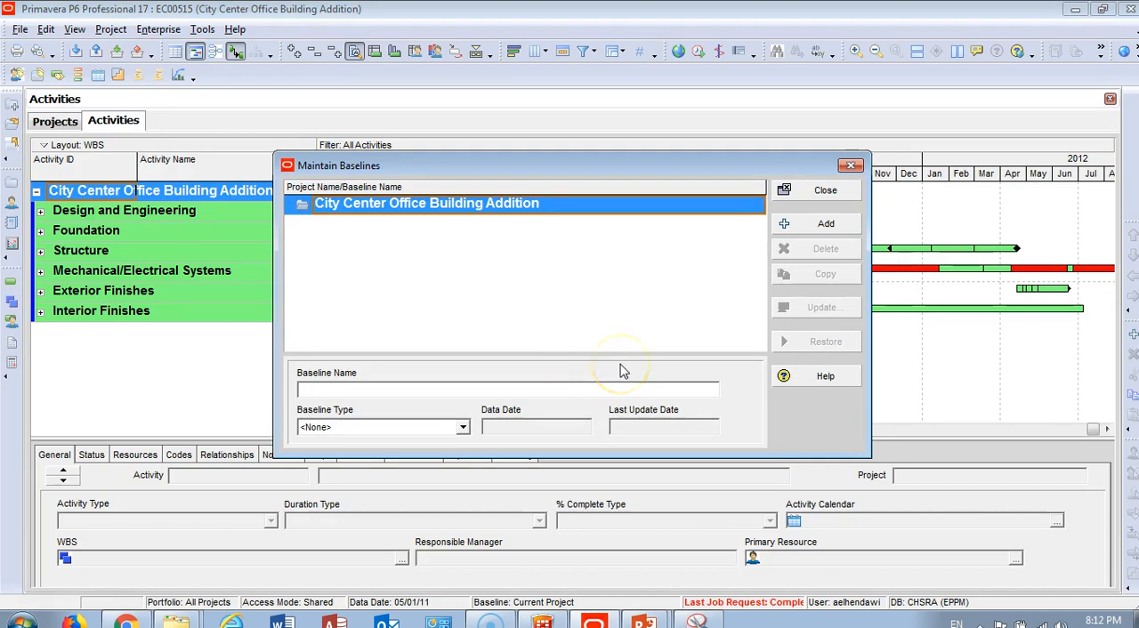
{"action": "mouse_move", "coordinate": [402, 371]}
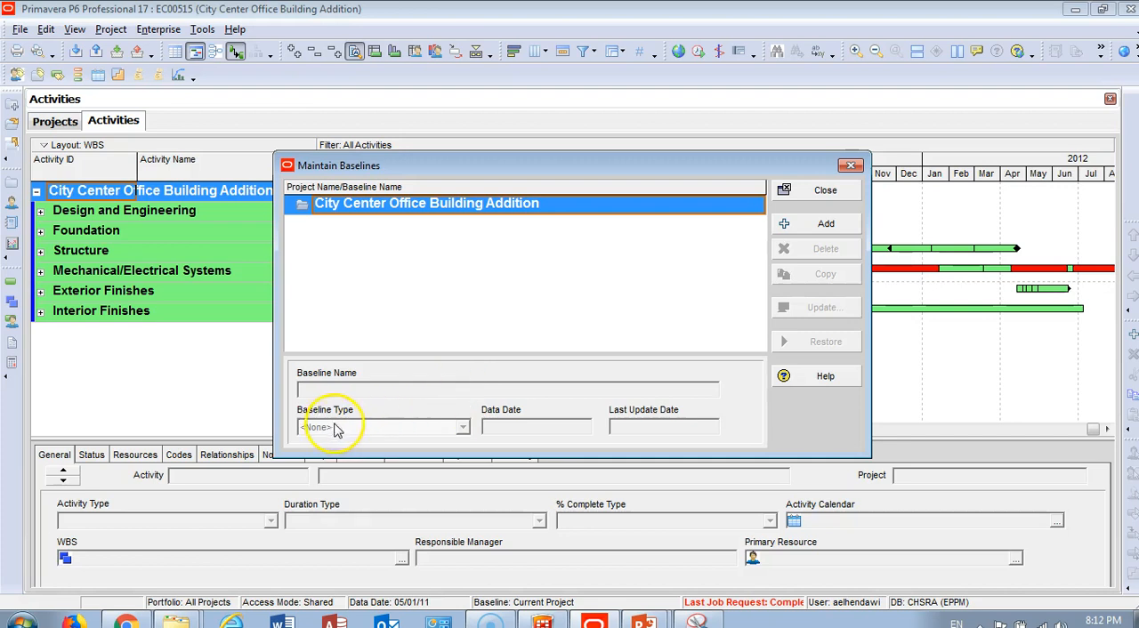
{"action": "mouse_move", "coordinate": [632, 398]}
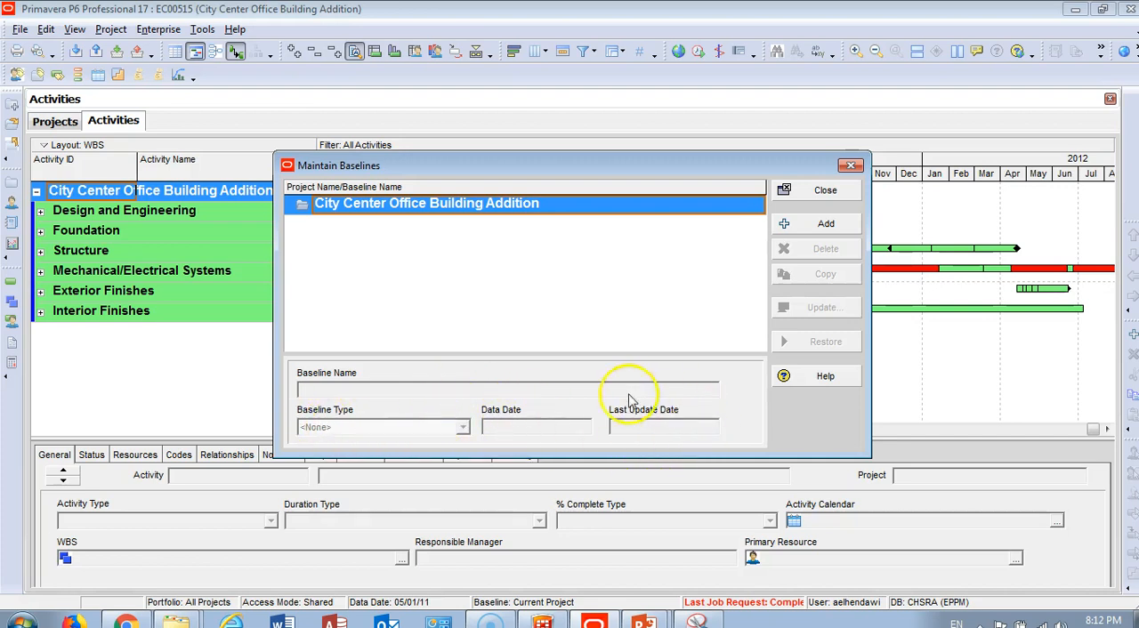
{"action": "mouse_move", "coordinate": [809, 214]}
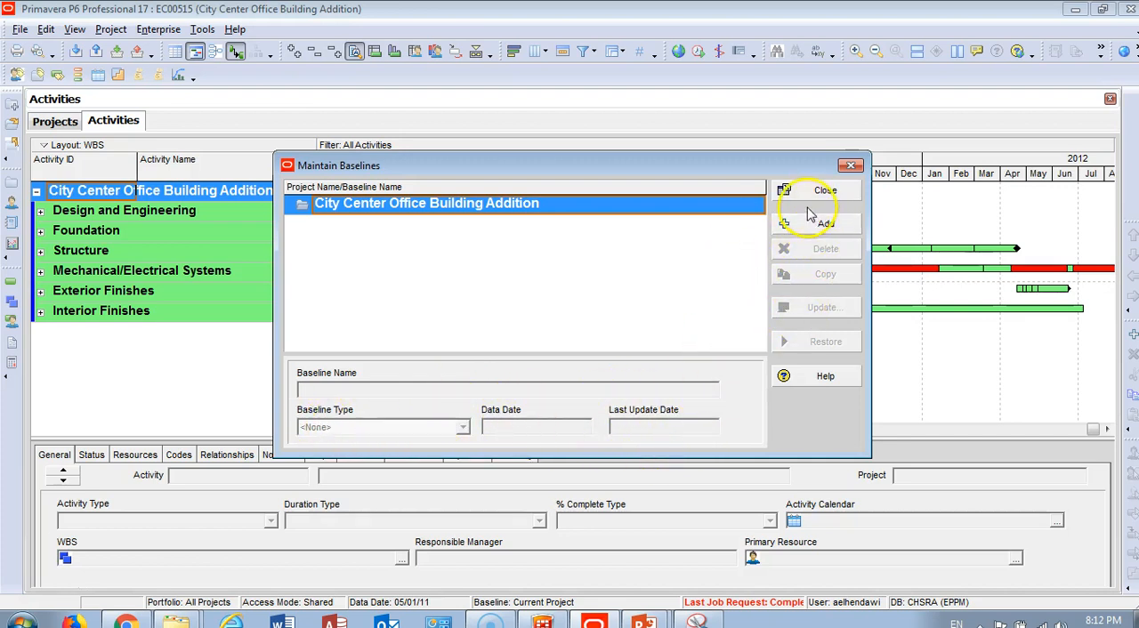
{"action": "mouse_move", "coordinate": [573, 299]}
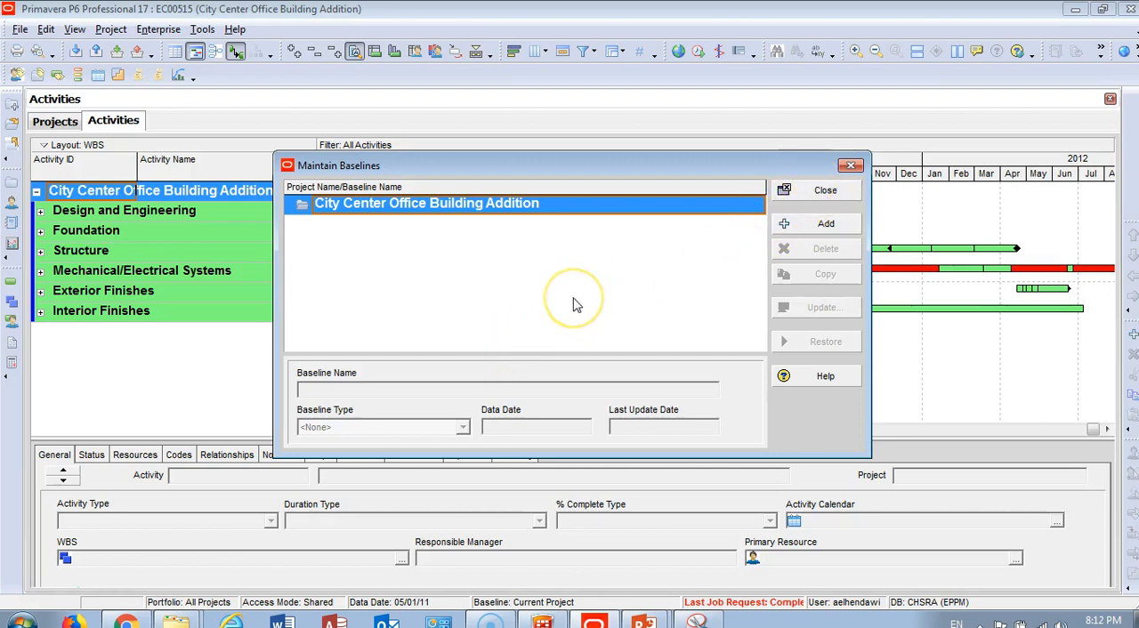
{"action": "mouse_move", "coordinate": [505, 302]}
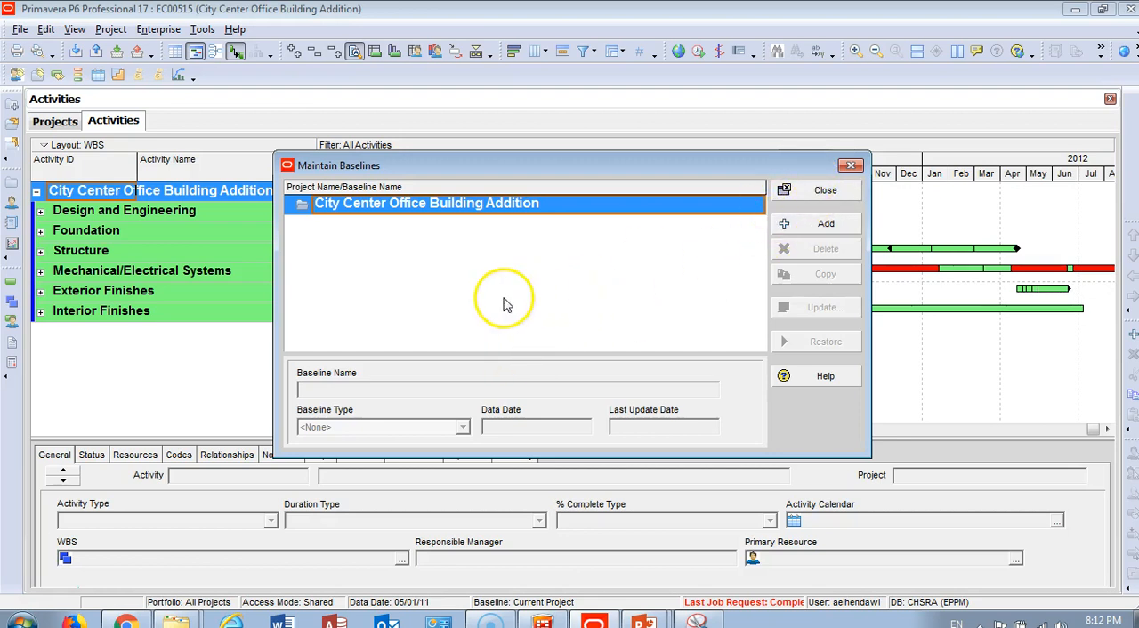
Add baseline B1 as a saved copy of the current project and acknowledge the job
{"action": "left_click", "coordinate": [826, 224]}
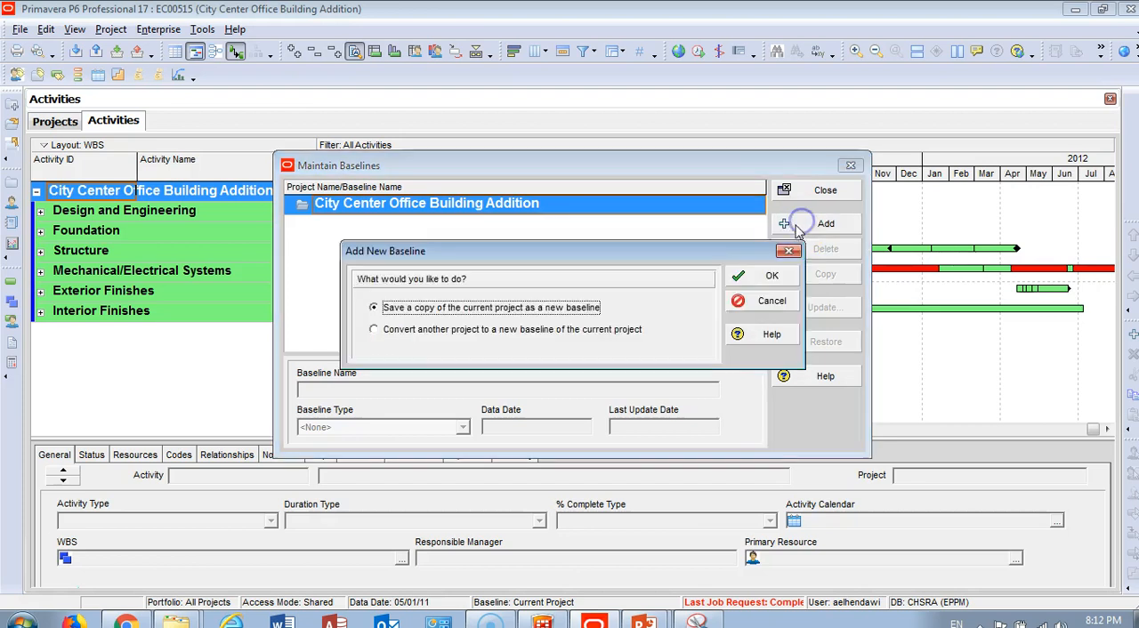
{"action": "mouse_move", "coordinate": [401, 378]}
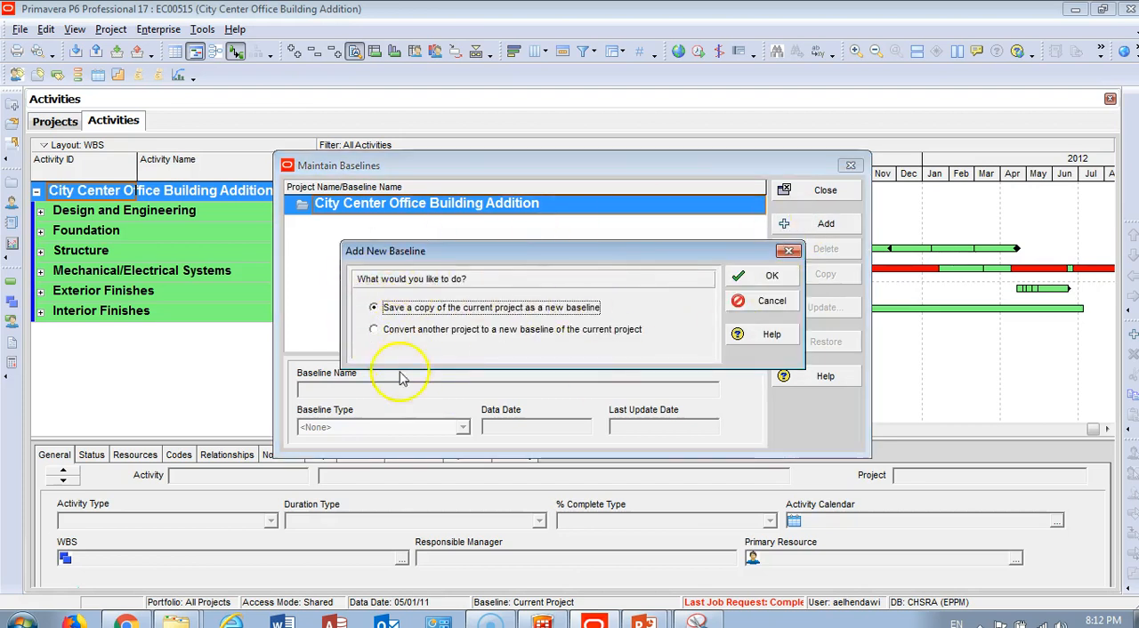
{"action": "mouse_move", "coordinate": [461, 336]}
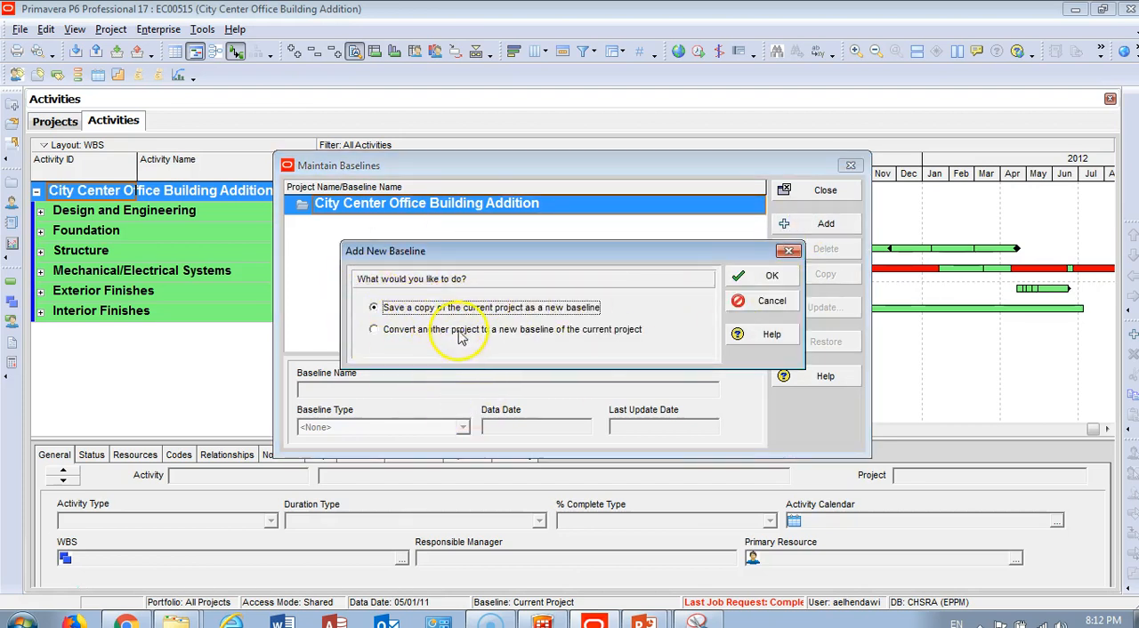
{"action": "mouse_move", "coordinate": [552, 318]}
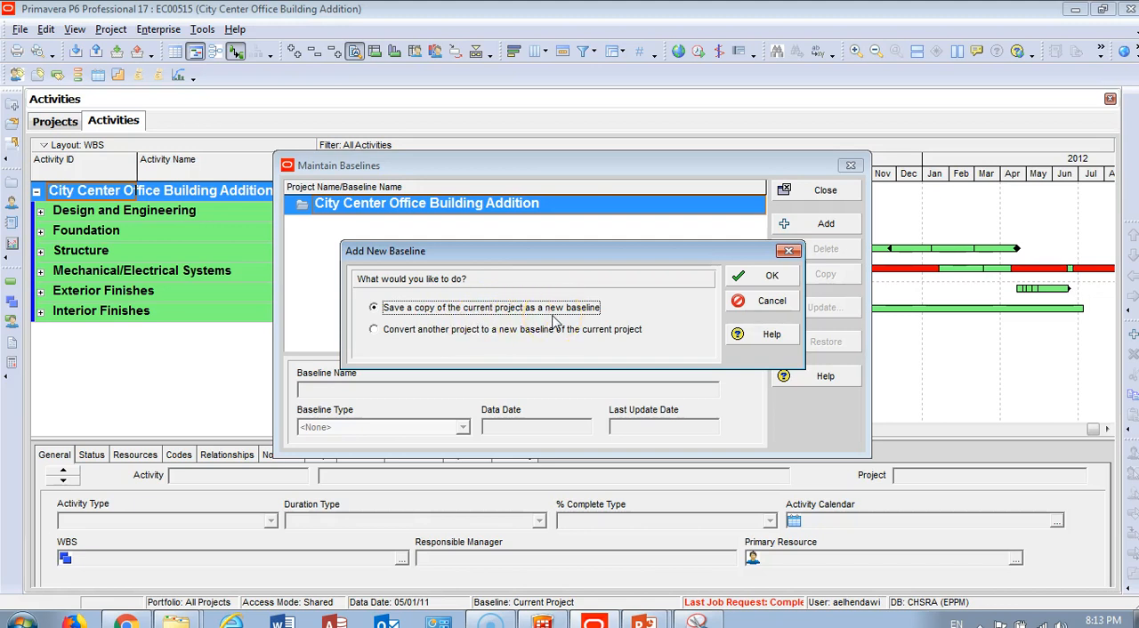
{"action": "left_click", "coordinate": [772, 275]}
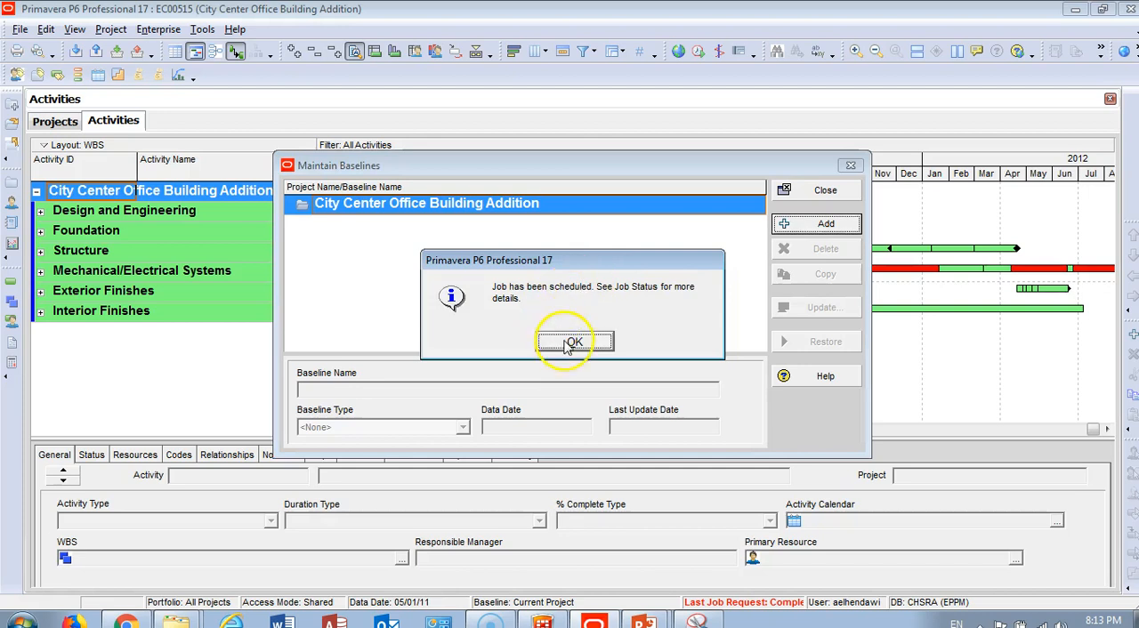
{"action": "left_click", "coordinate": [573, 342]}
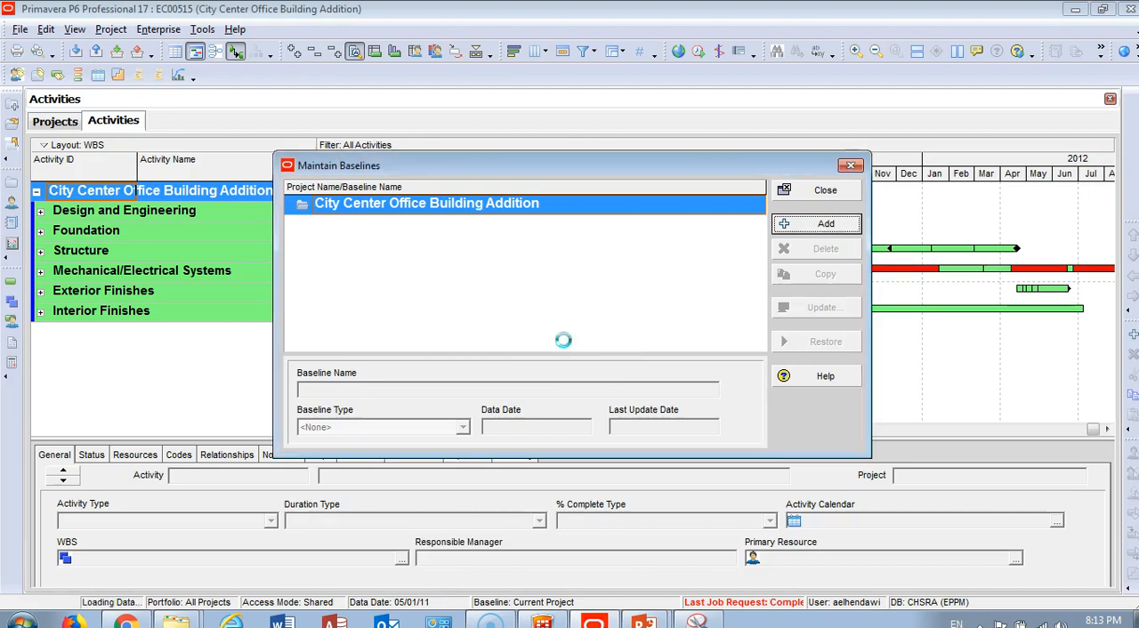
{"action": "mouse_move", "coordinate": [484, 354]}
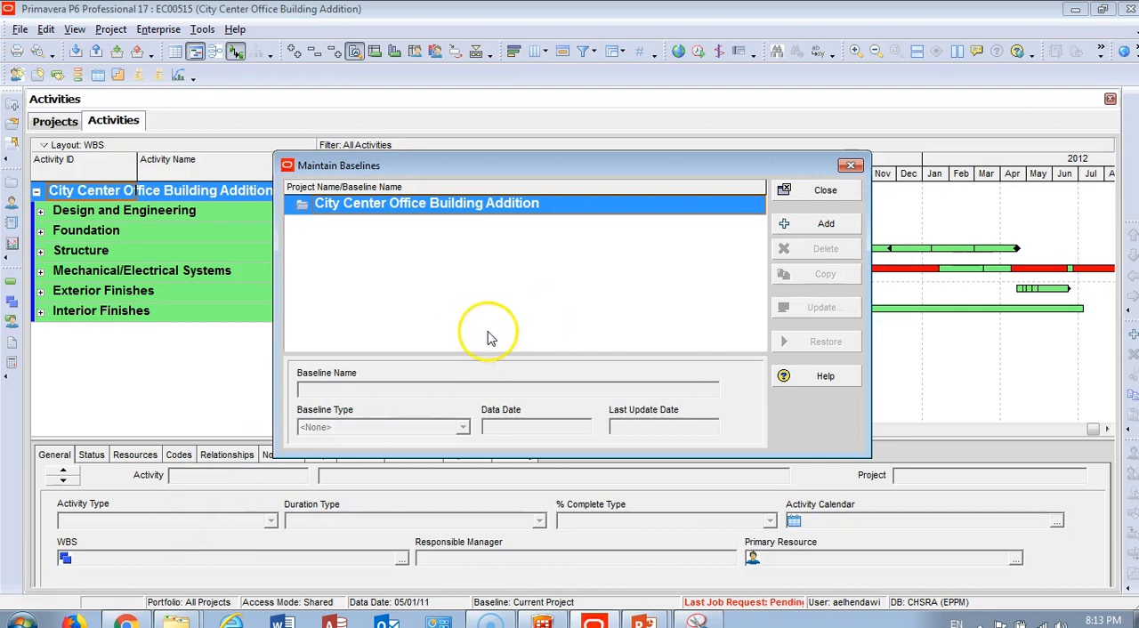
{"action": "mouse_move", "coordinate": [480, 300]}
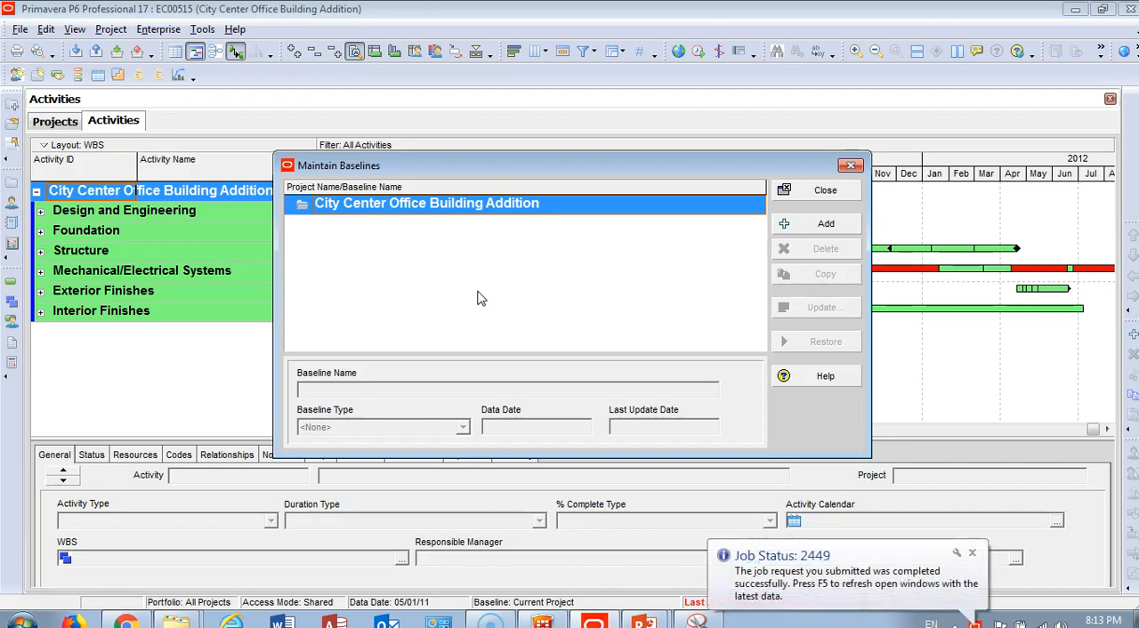
{"action": "mouse_move", "coordinate": [477, 299]}
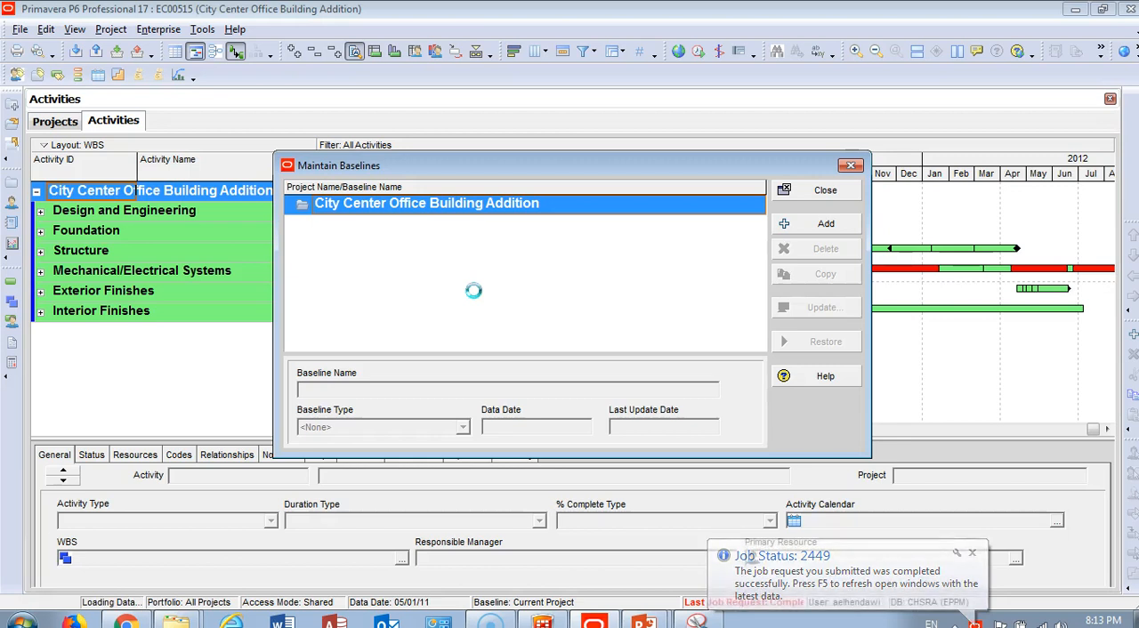
Set City Center Office Building Addition - B1's baseline type to Initial Planning Baseline
{"action": "left_click", "coordinate": [826, 224]}
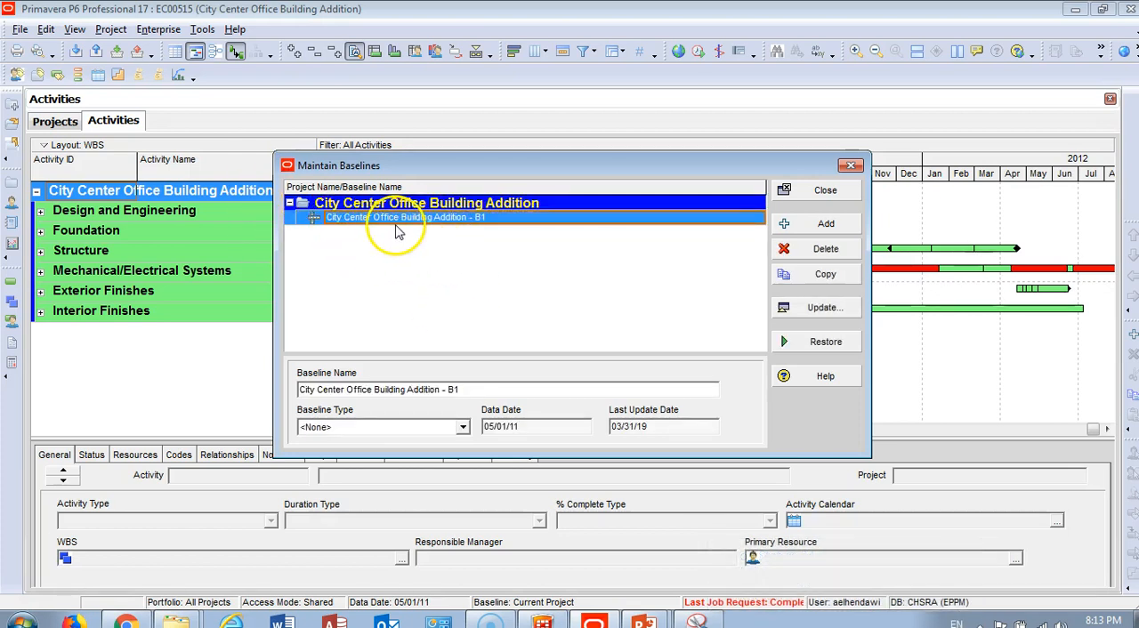
{"action": "mouse_move", "coordinate": [481, 228]}
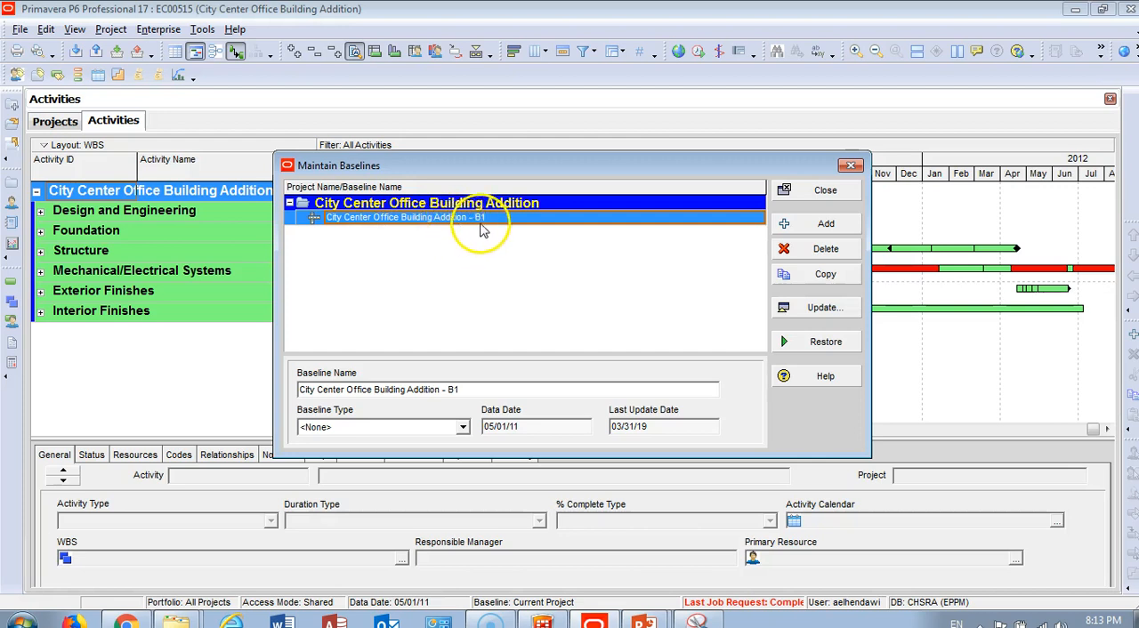
{"action": "mouse_move", "coordinate": [472, 233]}
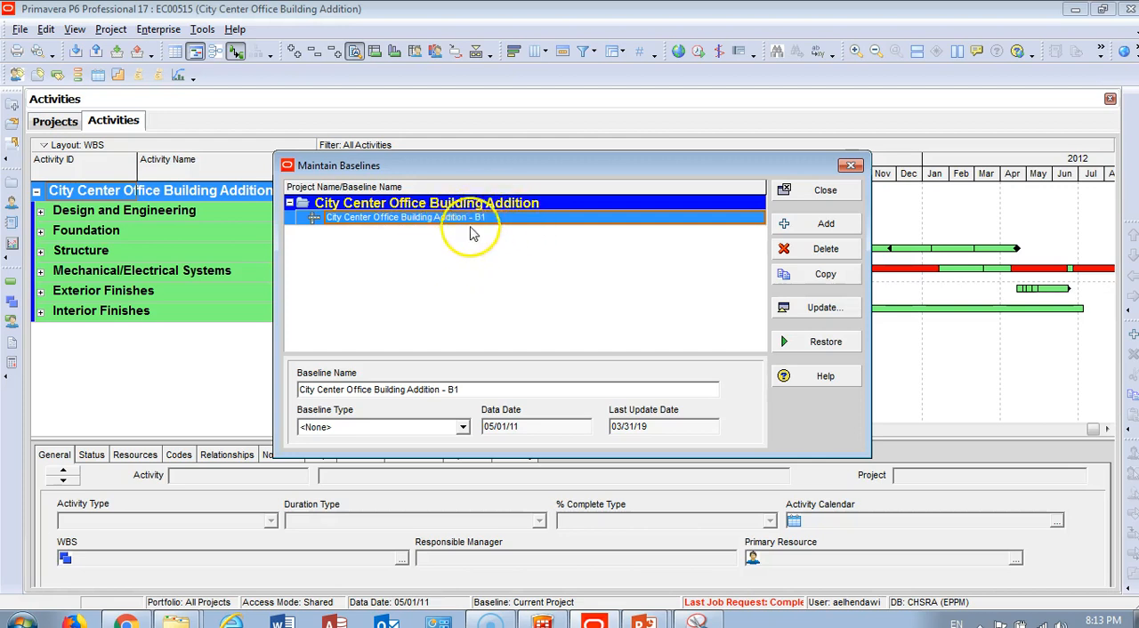
{"action": "mouse_move", "coordinate": [430, 224]}
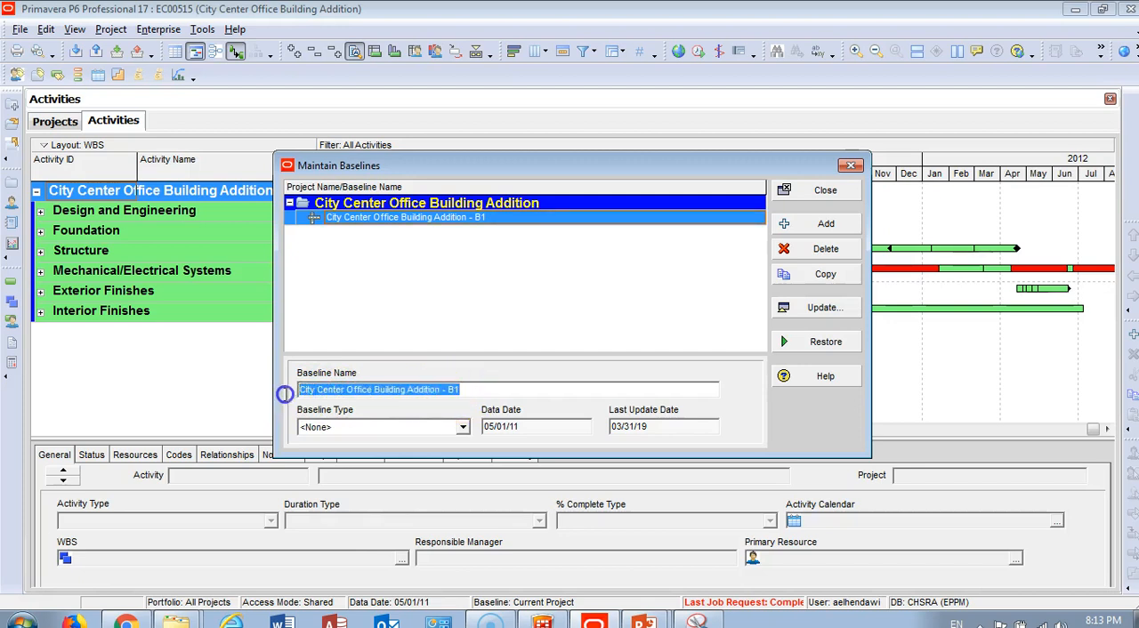
{"action": "mouse_move", "coordinate": [454, 443]}
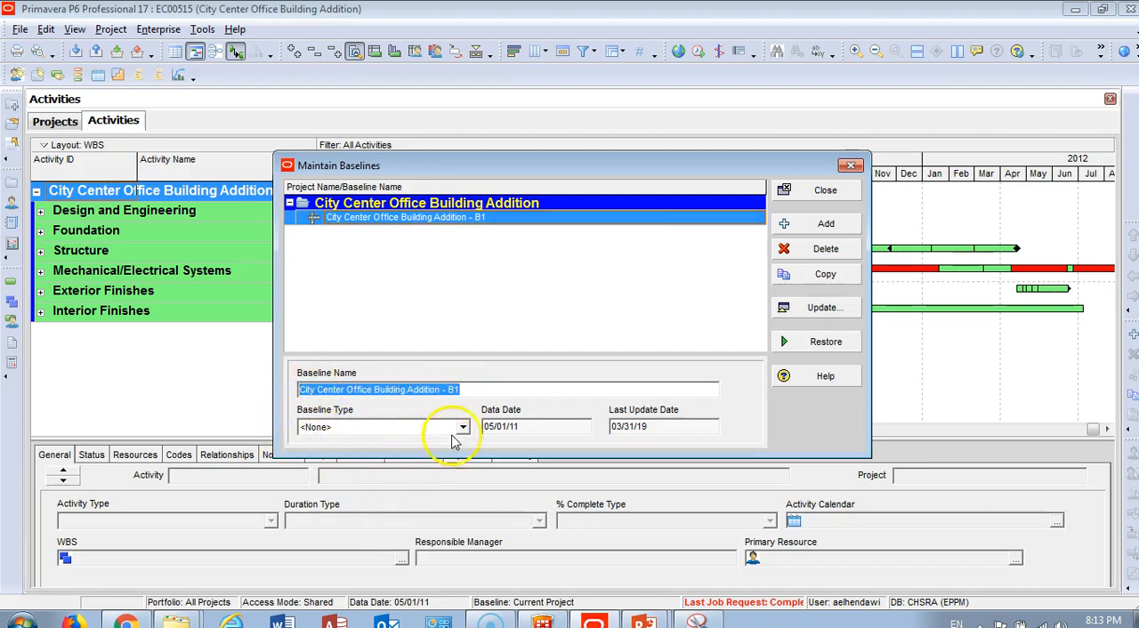
{"action": "left_click", "coordinate": [463, 427]}
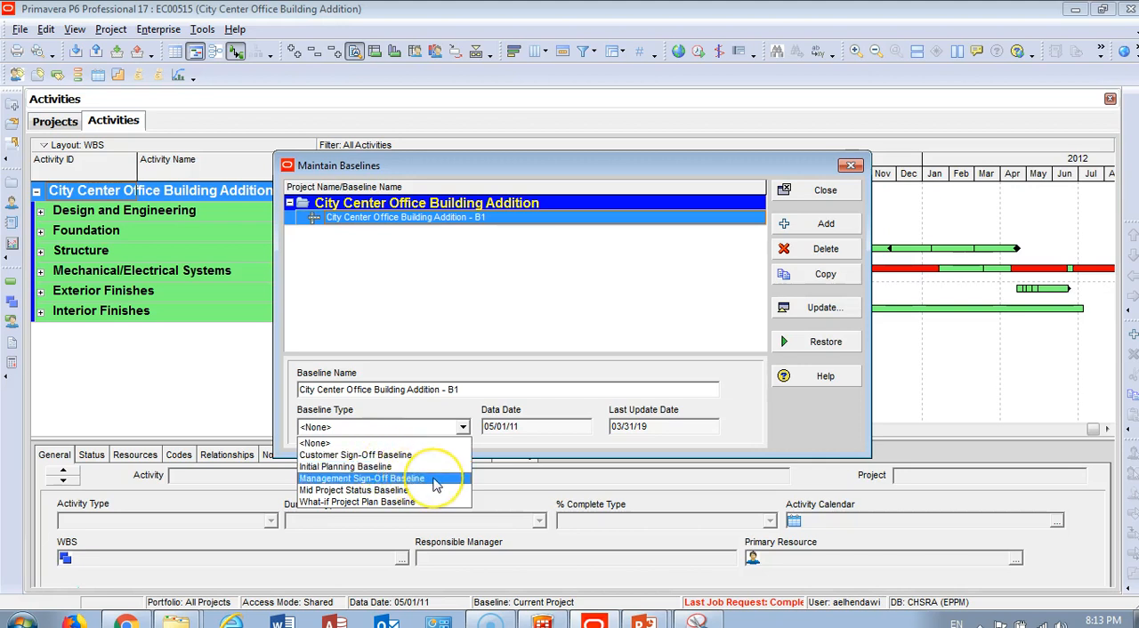
{"action": "mouse_move", "coordinate": [428, 491]}
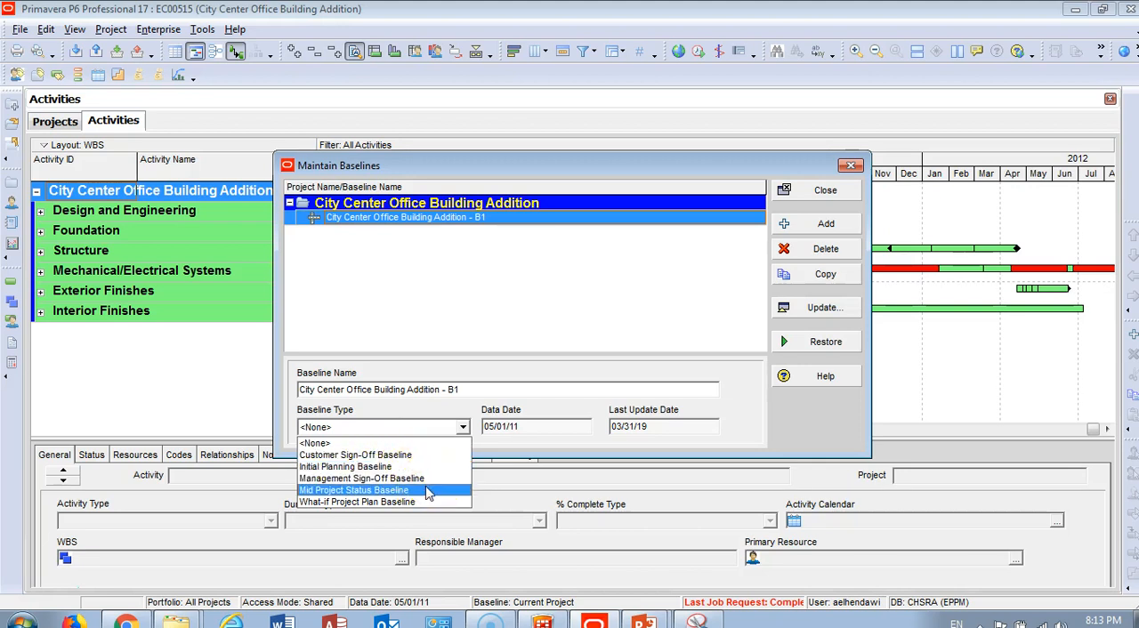
{"action": "mouse_move", "coordinate": [416, 502]}
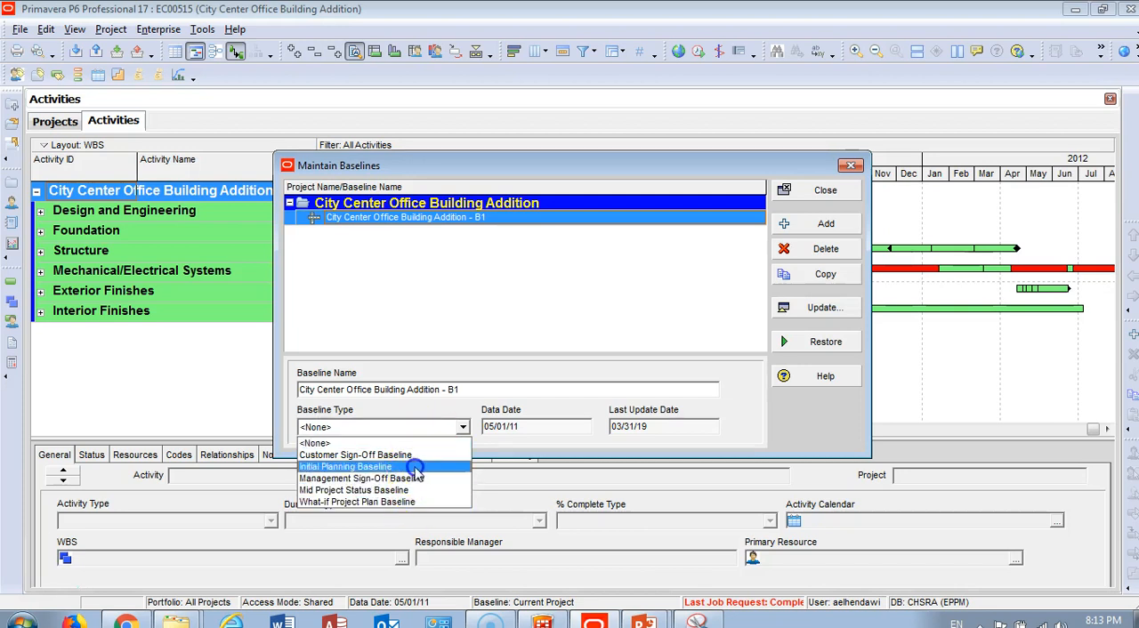
{"action": "left_click", "coordinate": [345, 467]}
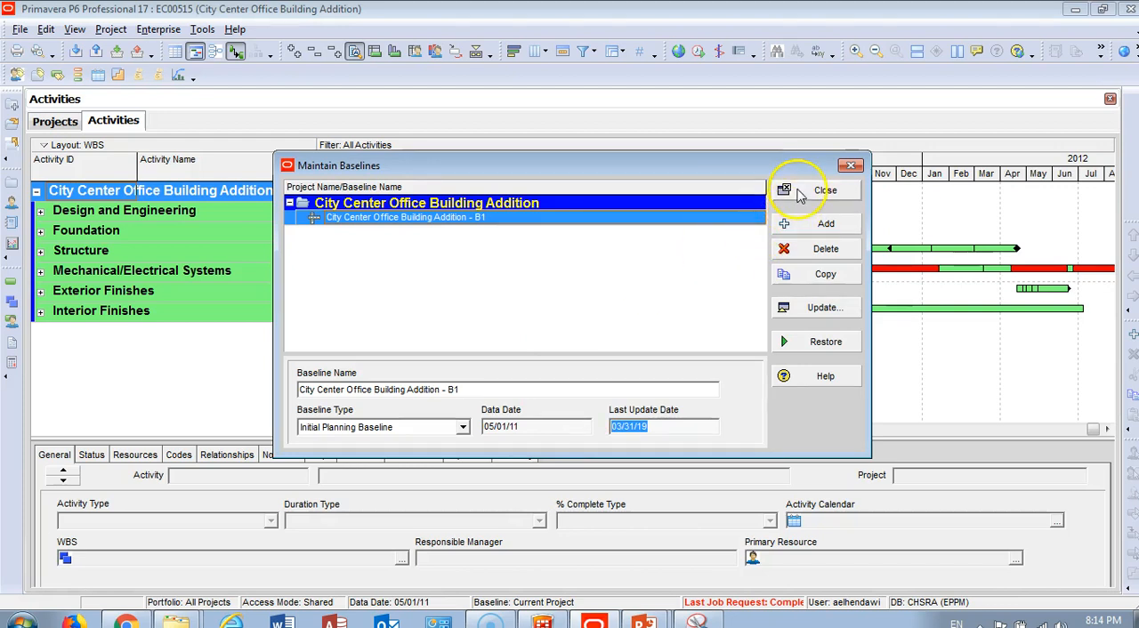
In Assign Baselines, make City Center Office Building Addition - B1 the project baseline
{"action": "left_click", "coordinate": [815, 189]}
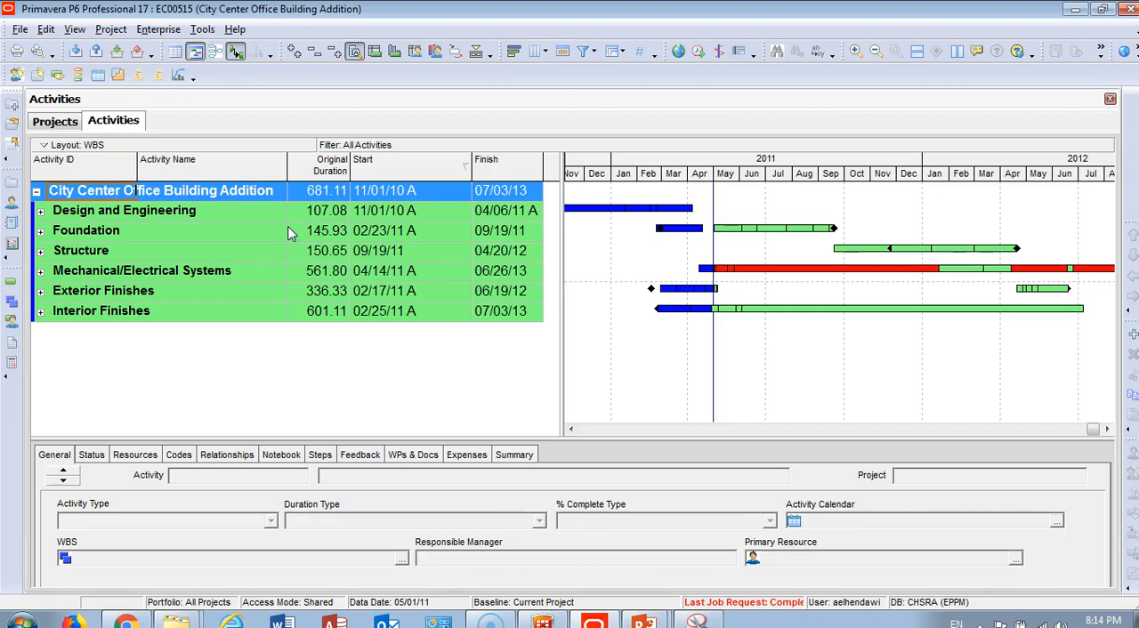
{"action": "left_click", "coordinate": [110, 29]}
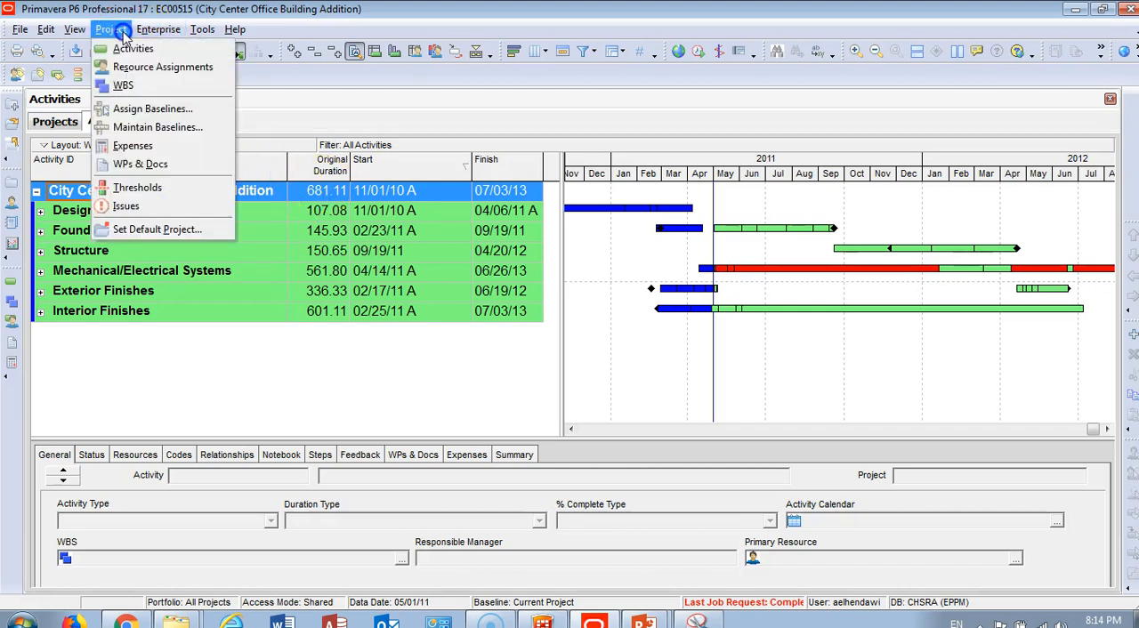
{"action": "mouse_move", "coordinate": [152, 108]}
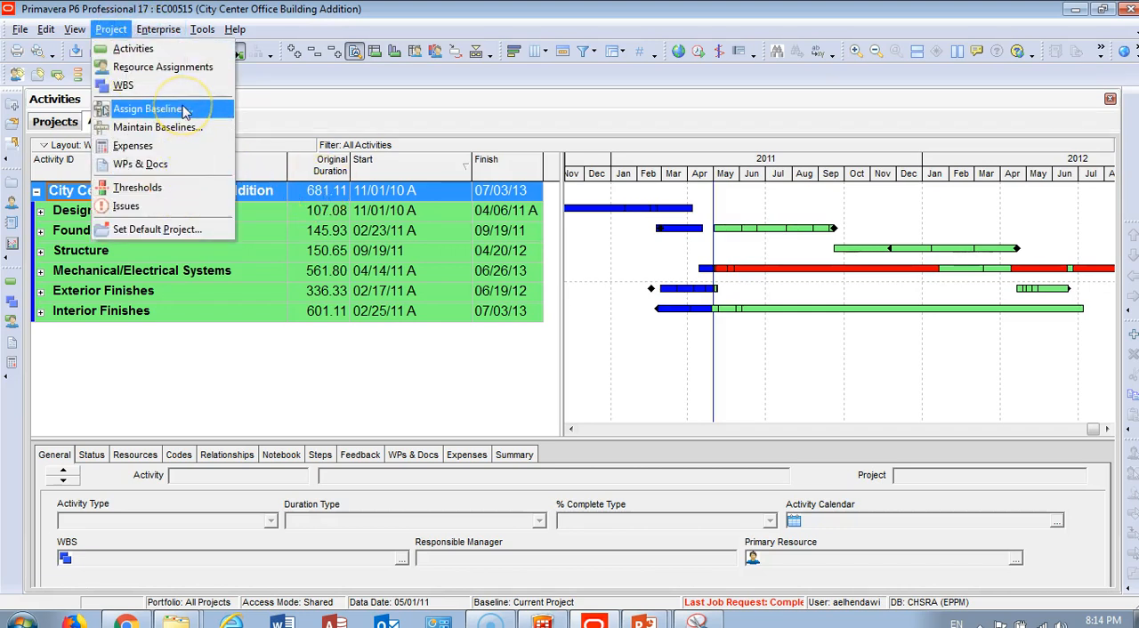
{"action": "left_click", "coordinate": [148, 109]}
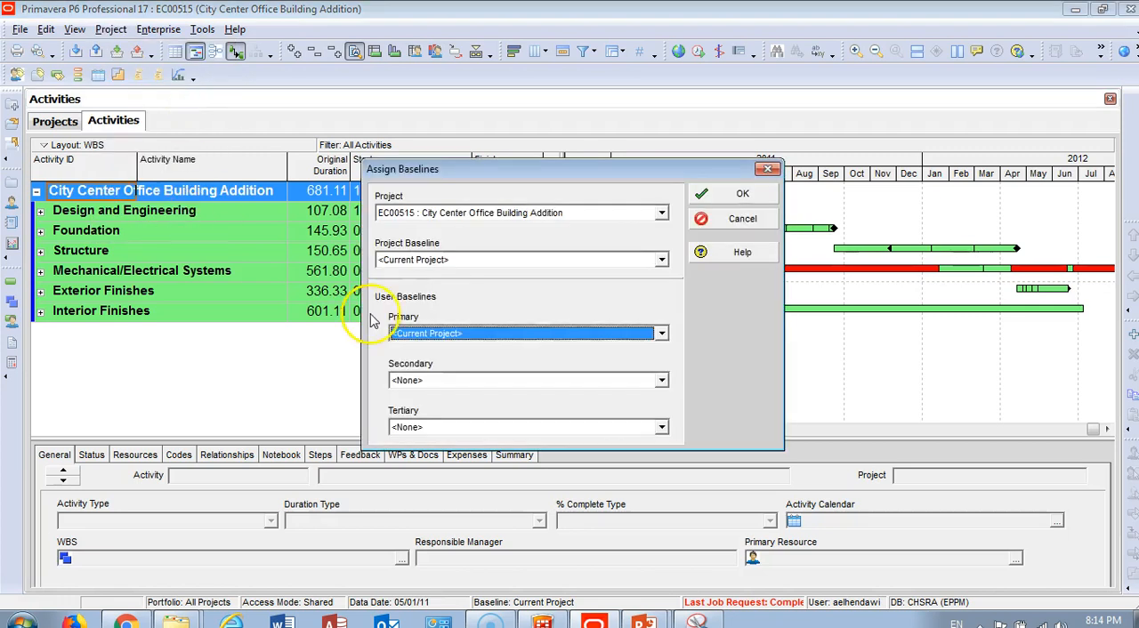
{"action": "mouse_move", "coordinate": [495, 228]}
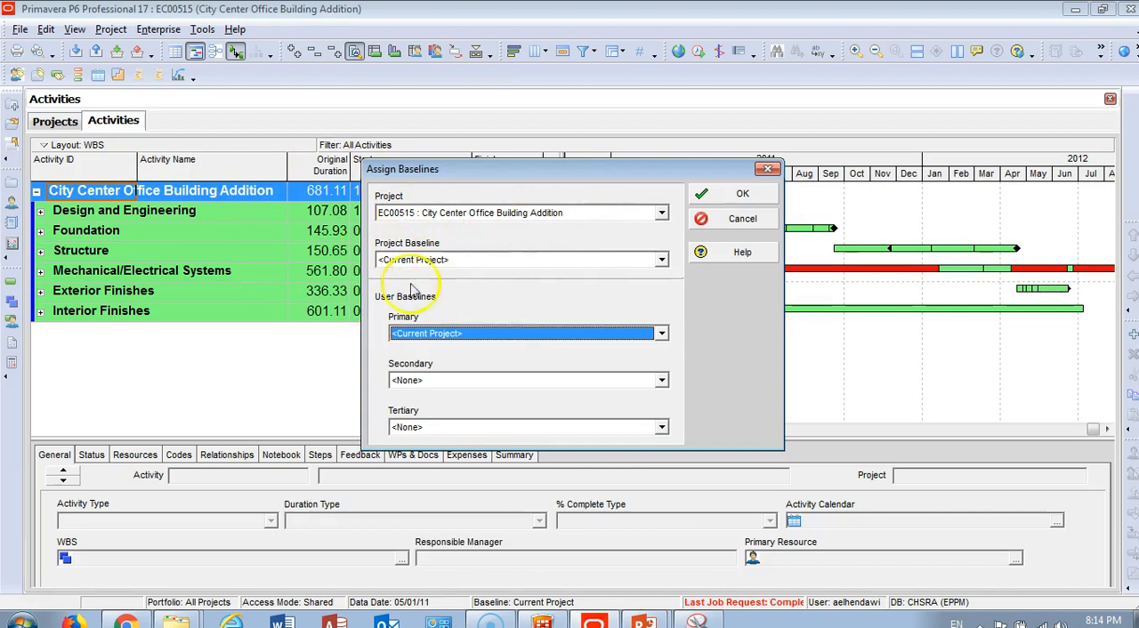
{"action": "mouse_move", "coordinate": [657, 277]}
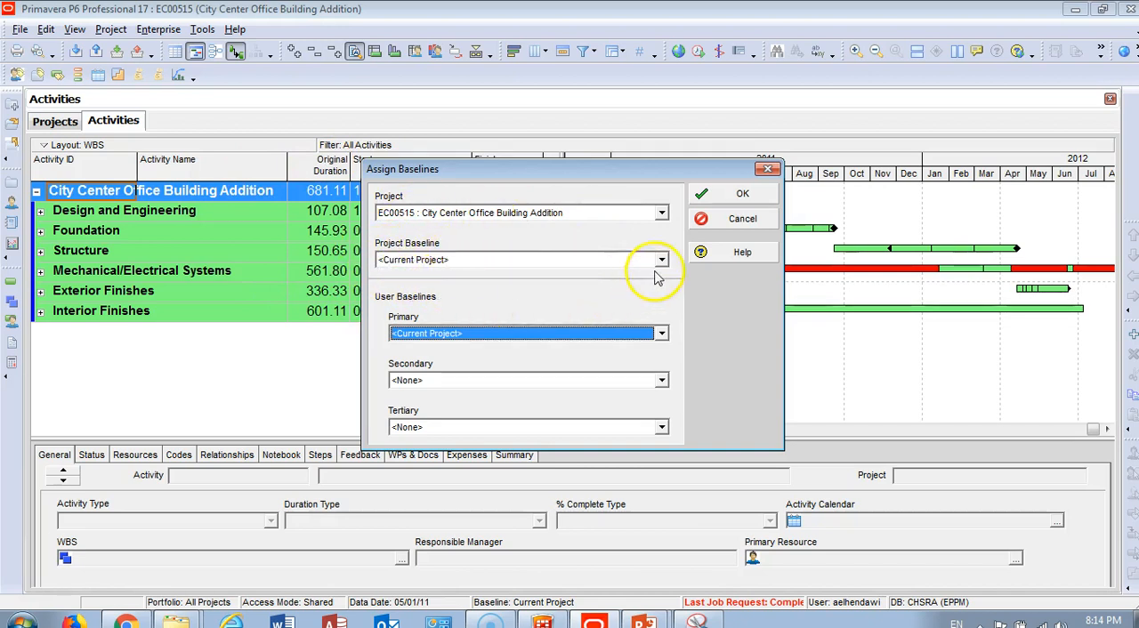
{"action": "left_click", "coordinate": [662, 260]}
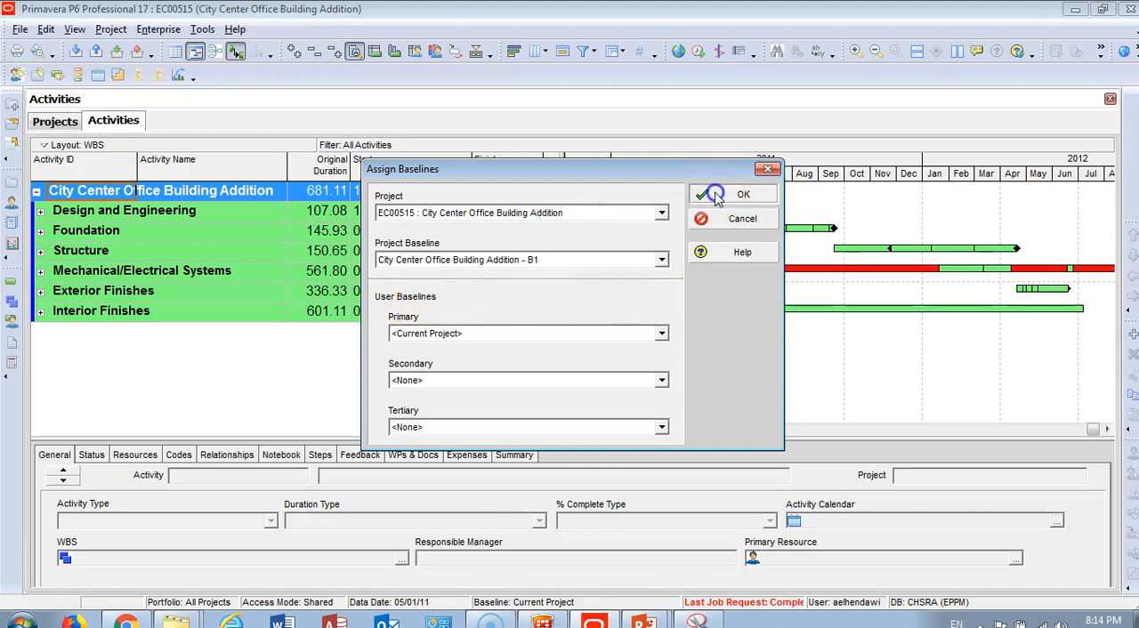
{"action": "left_click", "coordinate": [742, 196]}
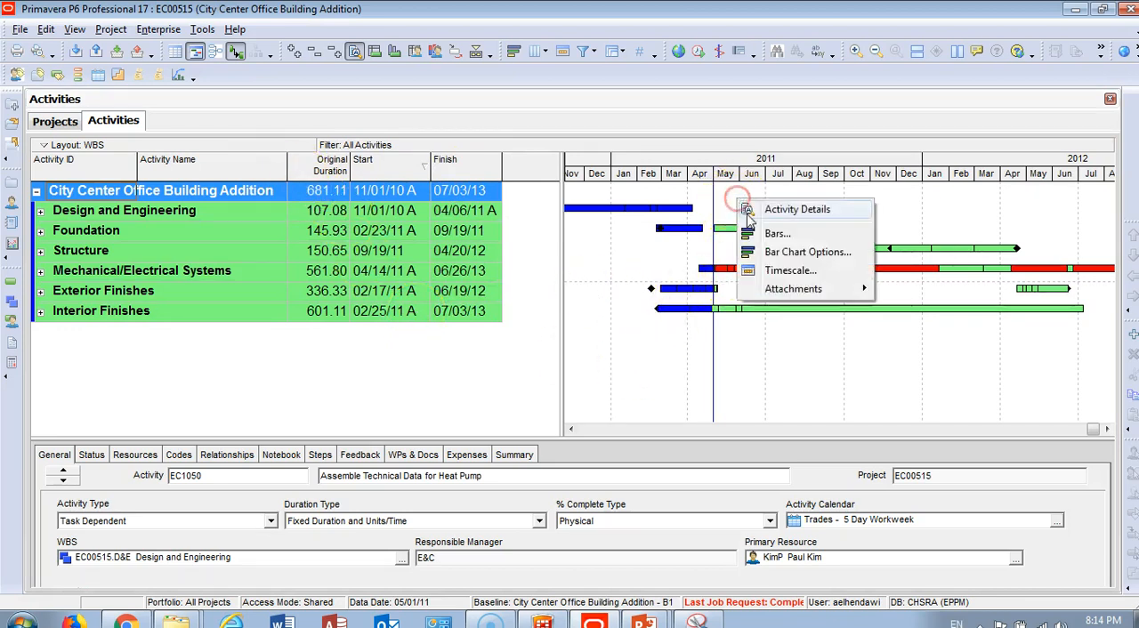
Turn on Project Baseline bars with start and end shapes and apply them to the Gantt chart
{"action": "left_click", "coordinate": [776, 233]}
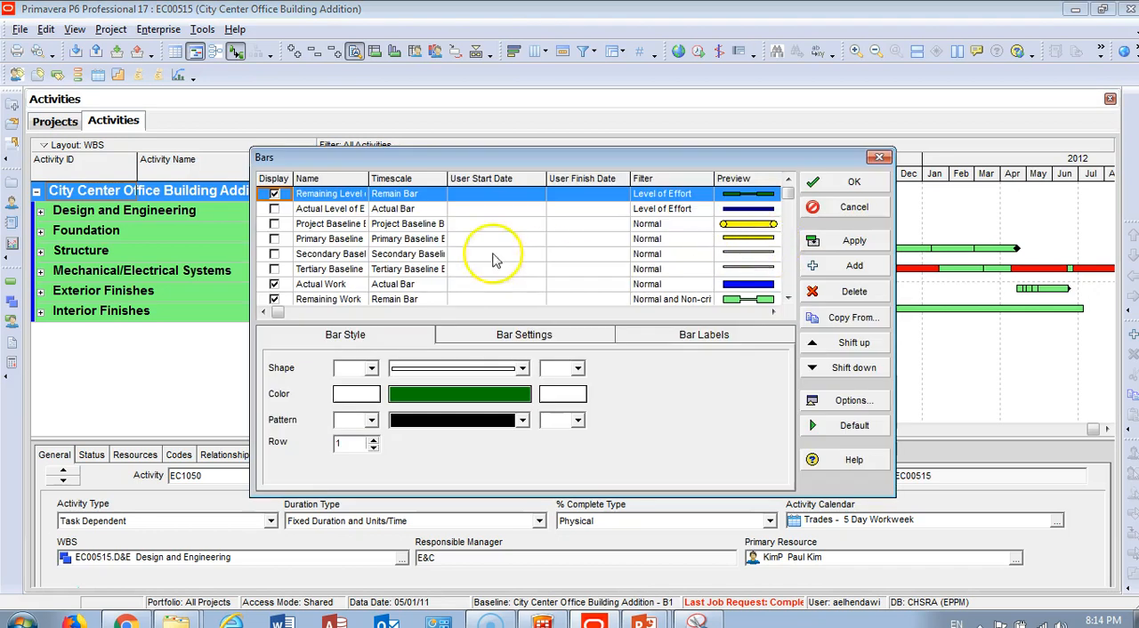
{"action": "left_click", "coordinate": [329, 224]}
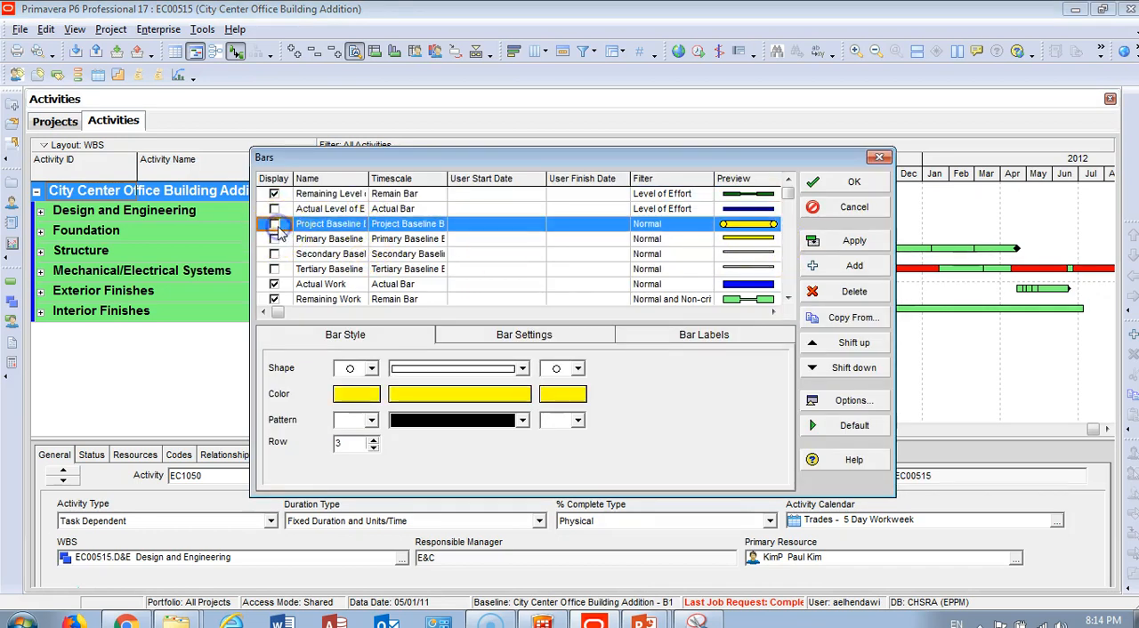
{"action": "left_click", "coordinate": [274, 225]}
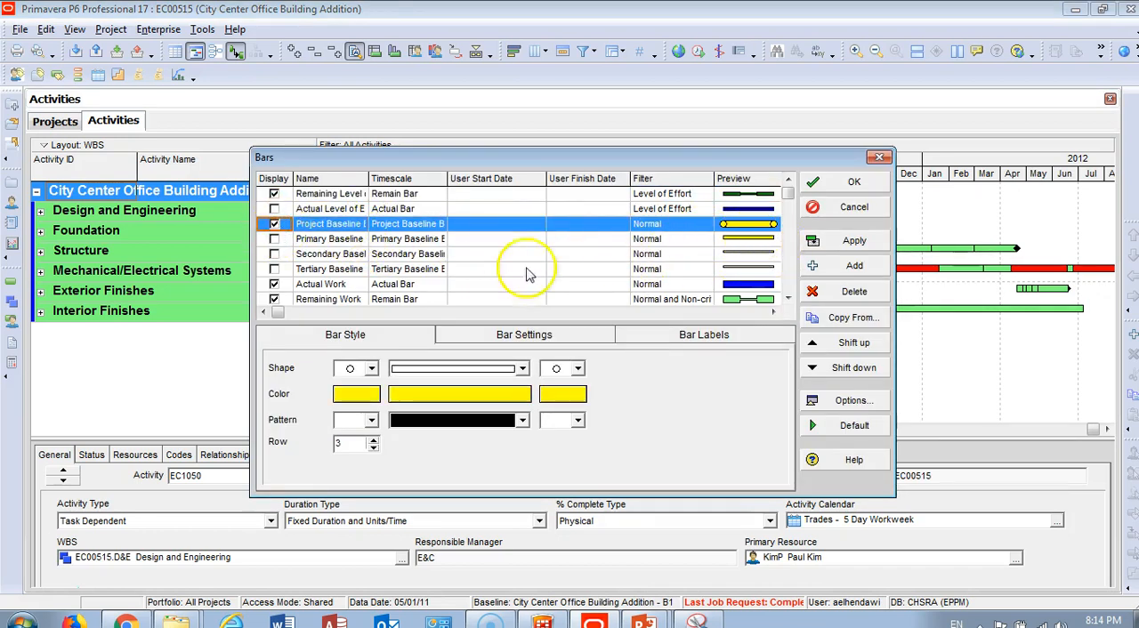
{"action": "left_click", "coordinate": [372, 367]}
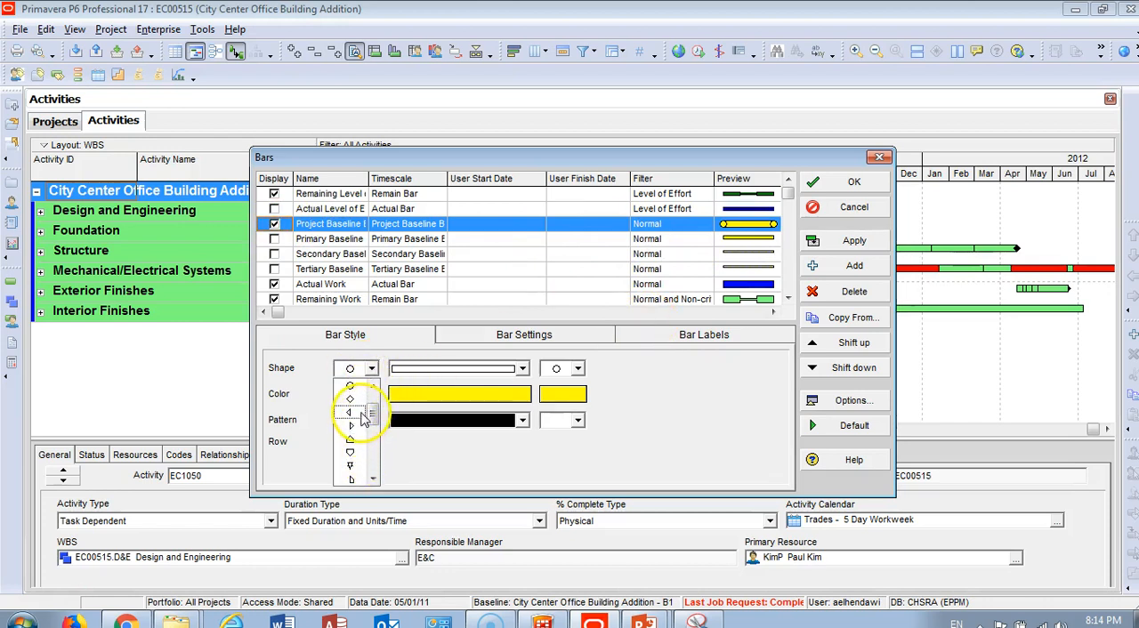
{"action": "left_click", "coordinate": [573, 367]}
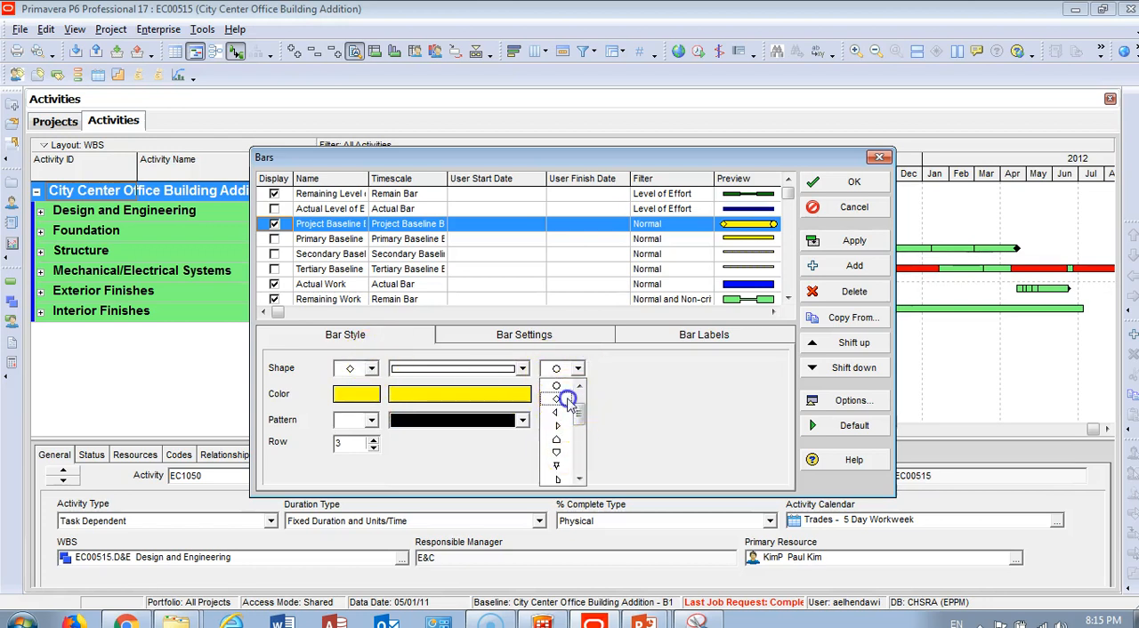
{"action": "left_click", "coordinate": [557, 392]}
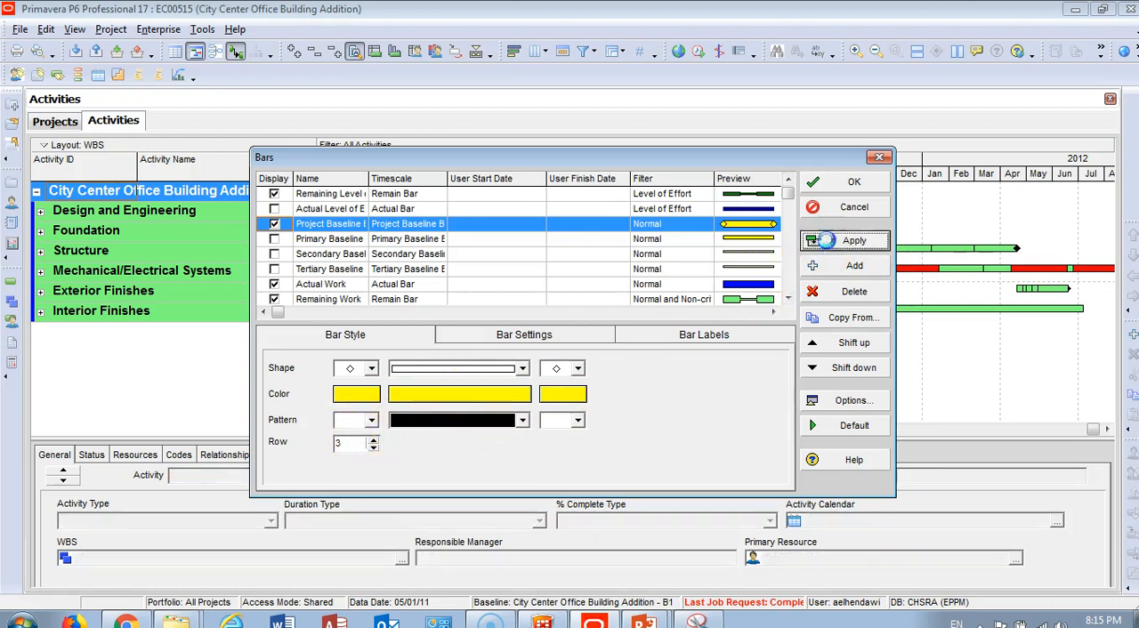
{"action": "left_click", "coordinate": [852, 181]}
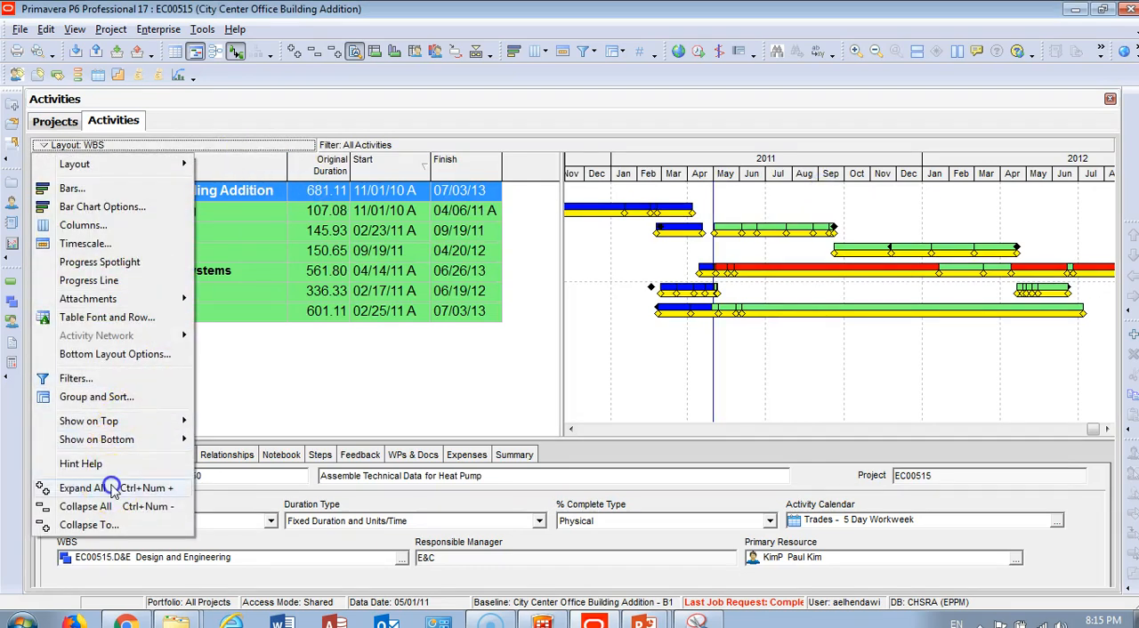
Expand all WBS groups so every activity shows with its baseline and current bars
{"action": "left_click", "coordinate": [88, 487]}
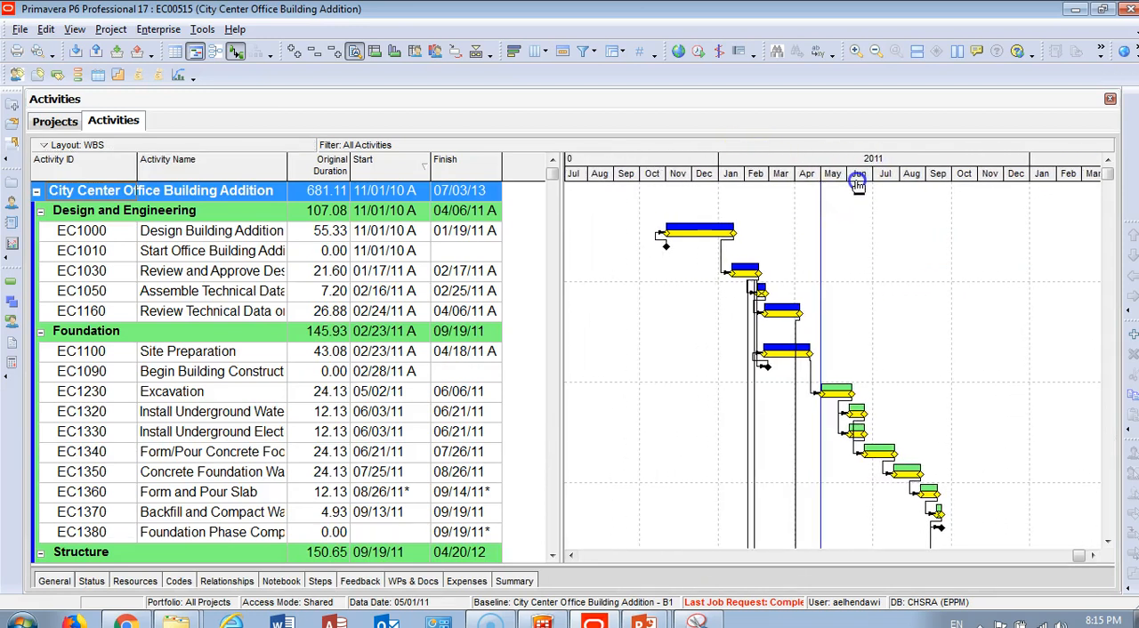
{"action": "mouse_move", "coordinate": [668, 234]}
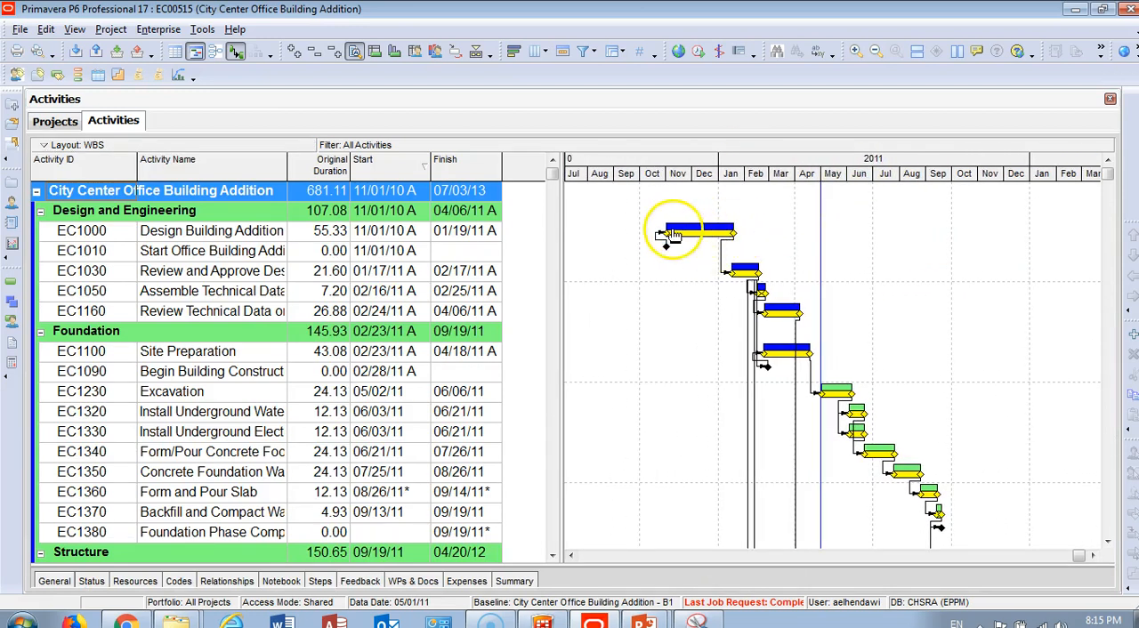
{"action": "scroll", "scroll_direction": "down", "scroll_amount": 3}
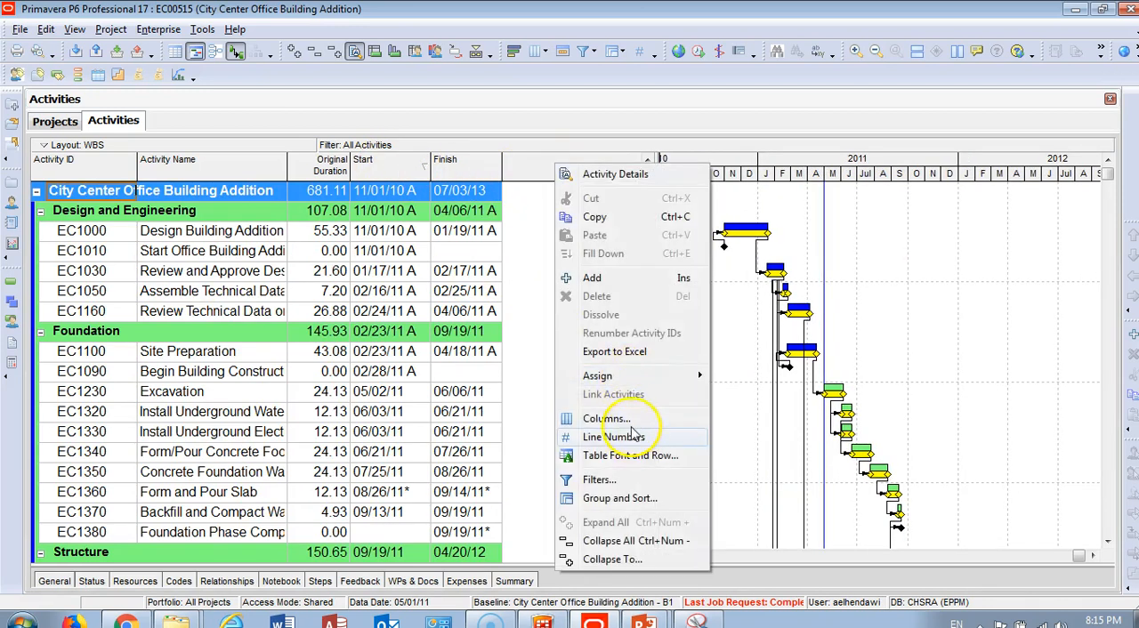
Add BL Project Start and BL Project Finish columns from Dates, with Start placed before Finish
{"action": "left_click", "coordinate": [607, 419]}
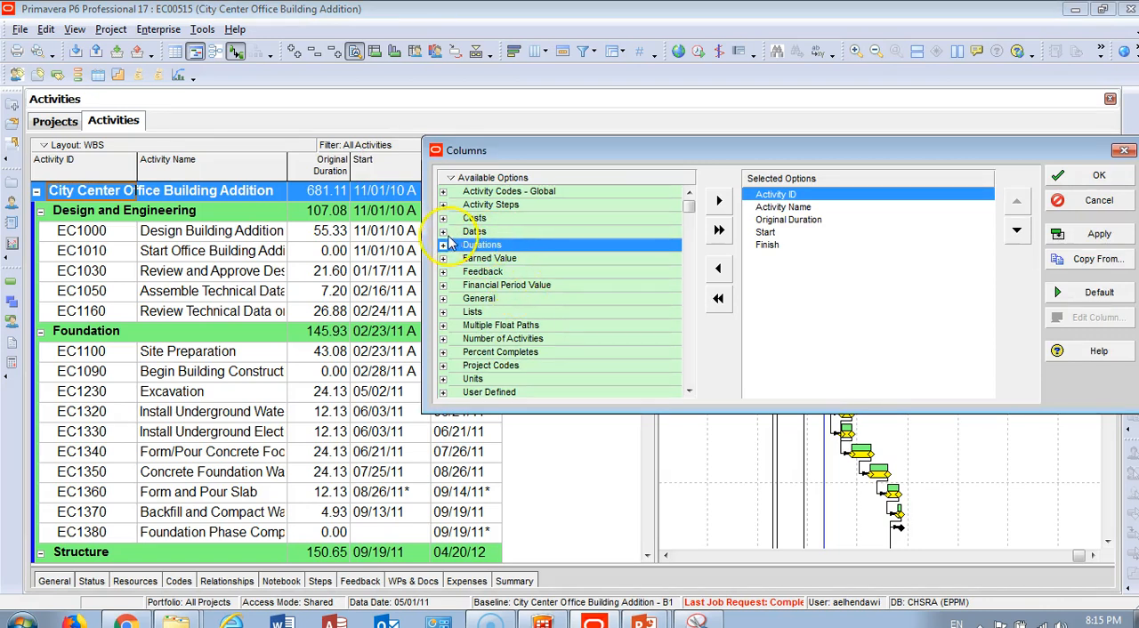
{"action": "left_click", "coordinate": [443, 217]}
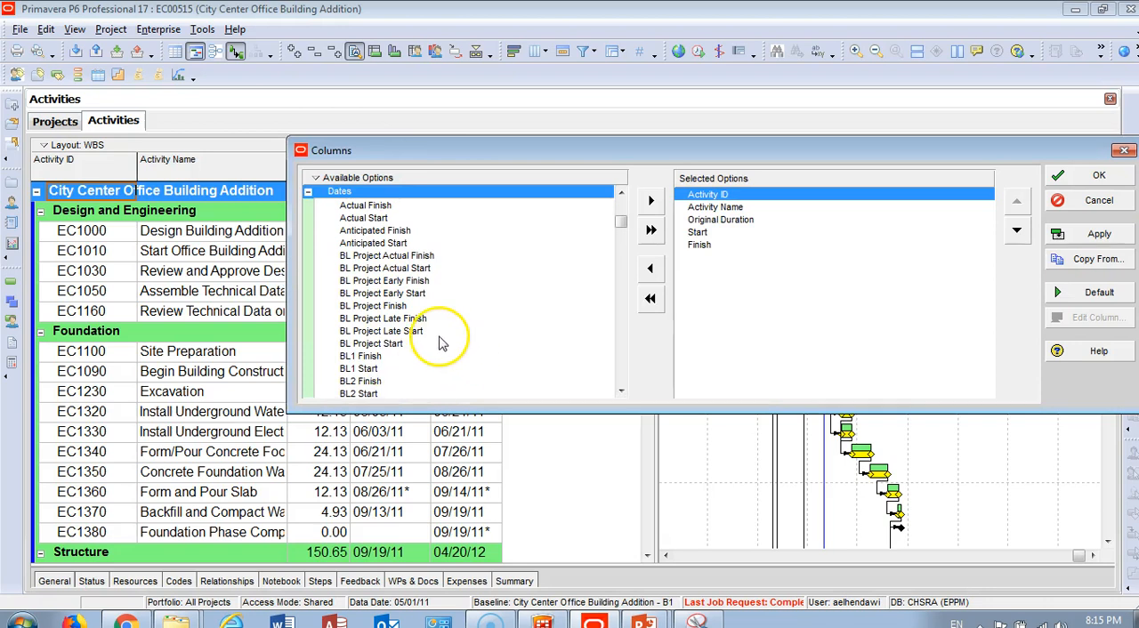
{"action": "left_click", "coordinate": [374, 307]}
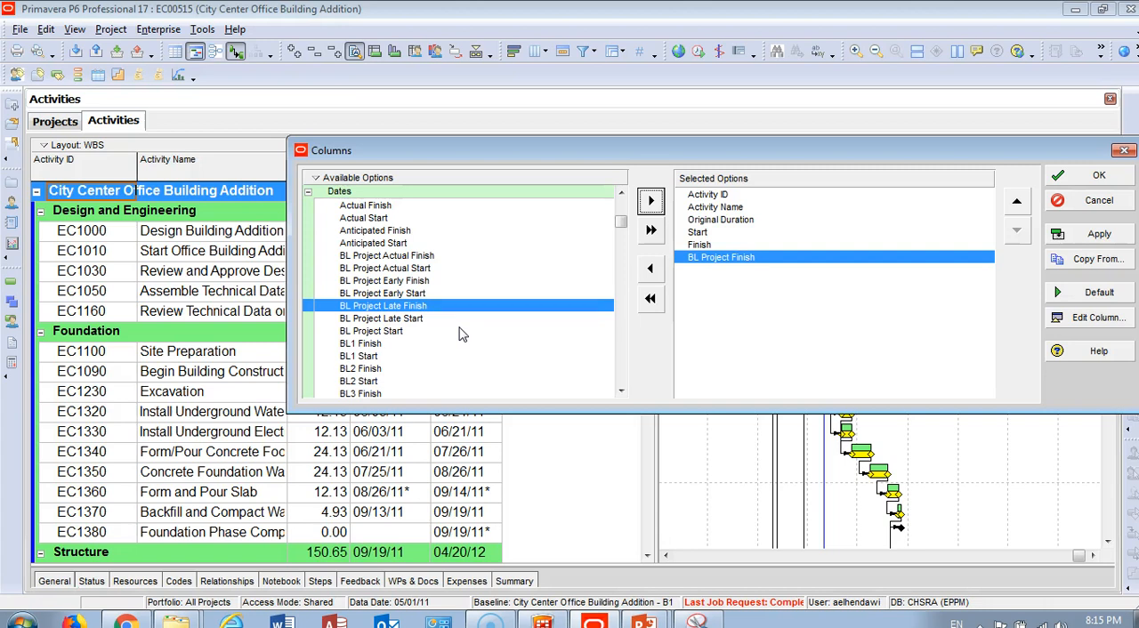
{"action": "mouse_move", "coordinate": [445, 310]}
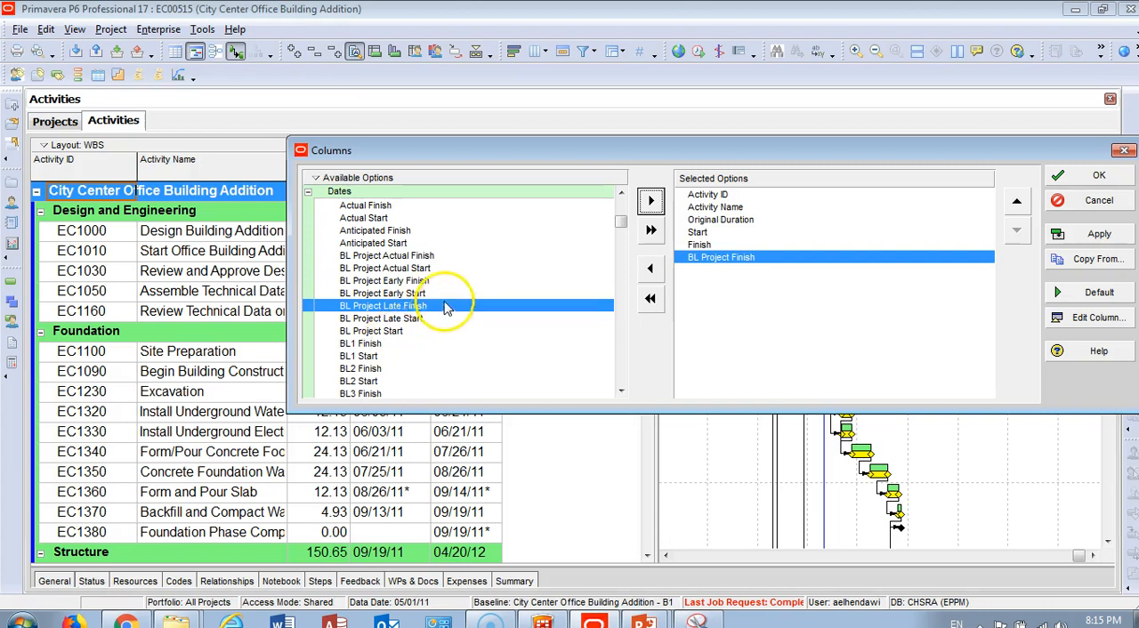
{"action": "mouse_move", "coordinate": [424, 348]}
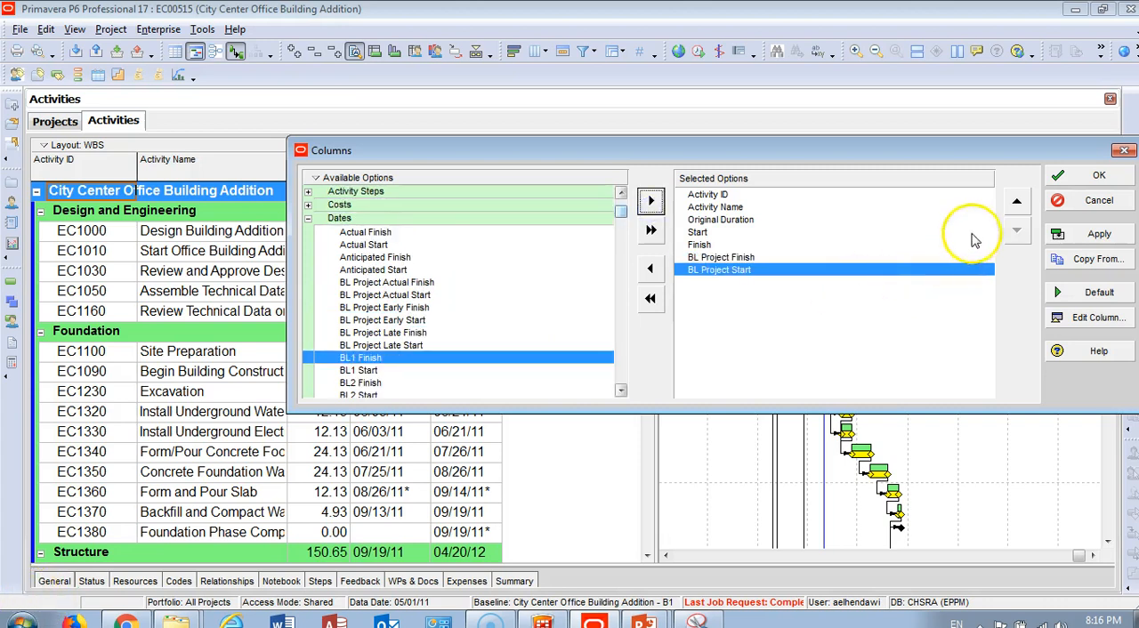
{"action": "left_click", "coordinate": [1016, 202]}
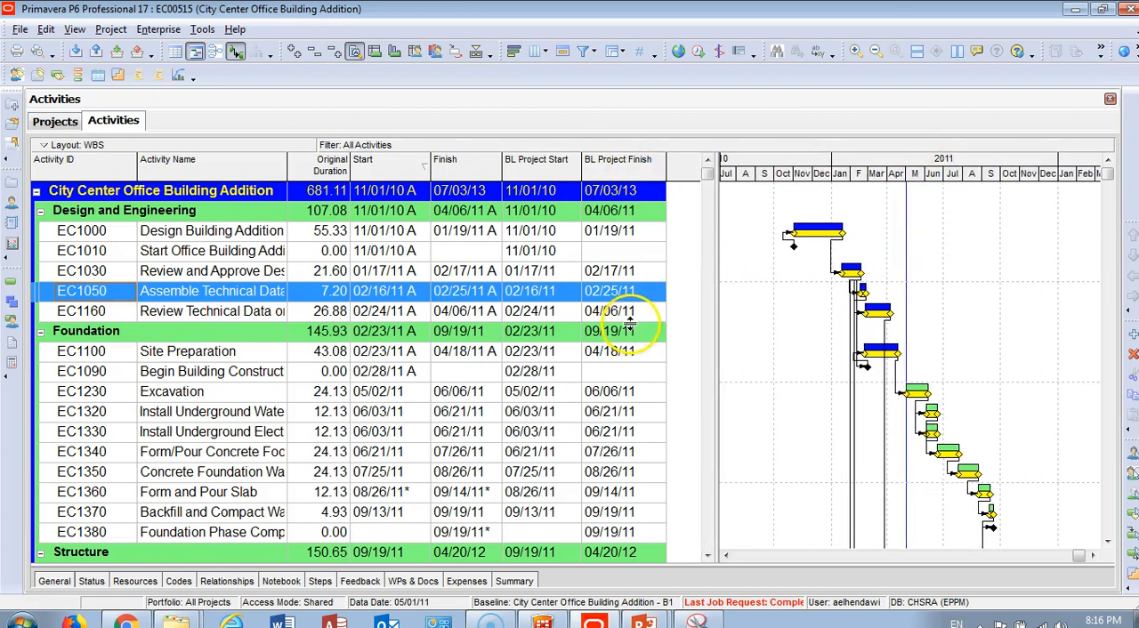
{"action": "mouse_move", "coordinate": [662, 384]}
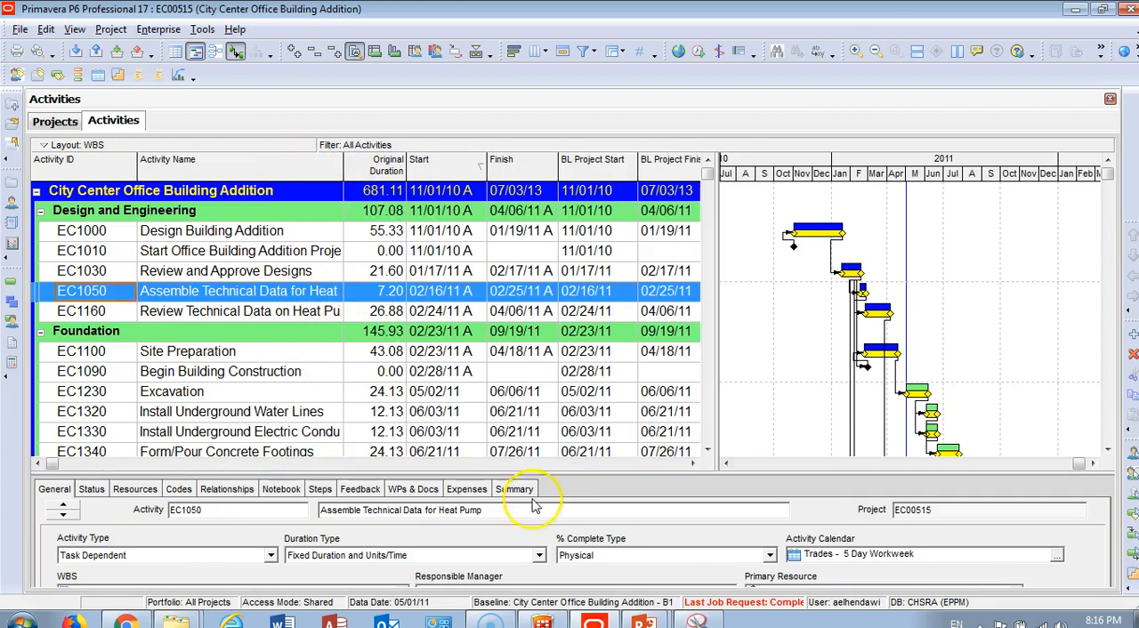
{"action": "mouse_move", "coordinate": [139, 579]}
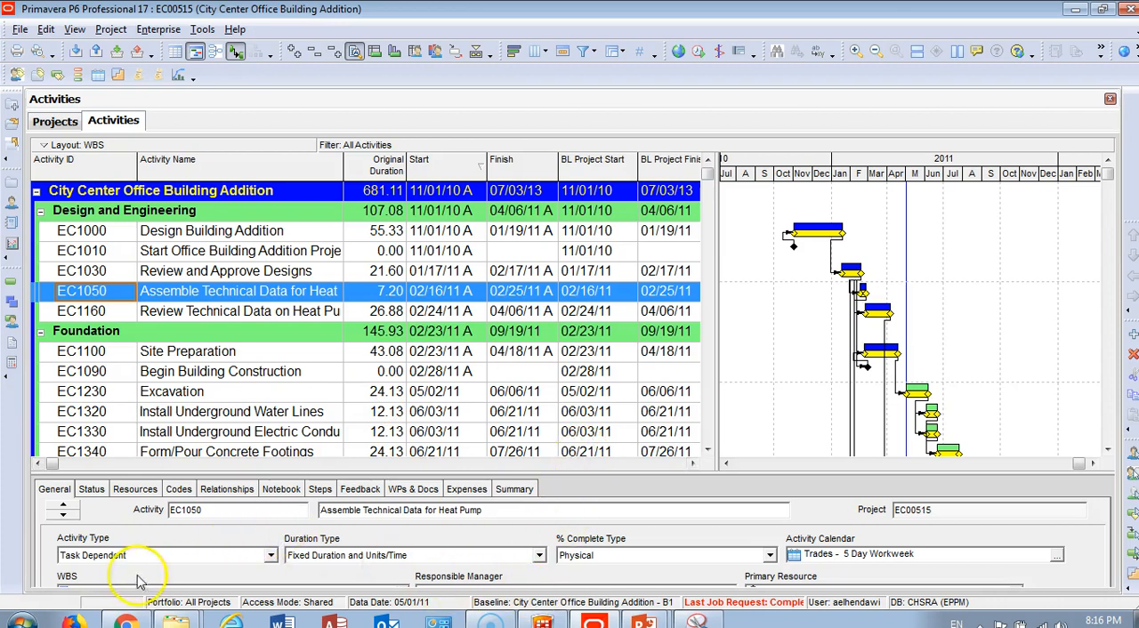
{"action": "mouse_move", "coordinate": [39, 598]}
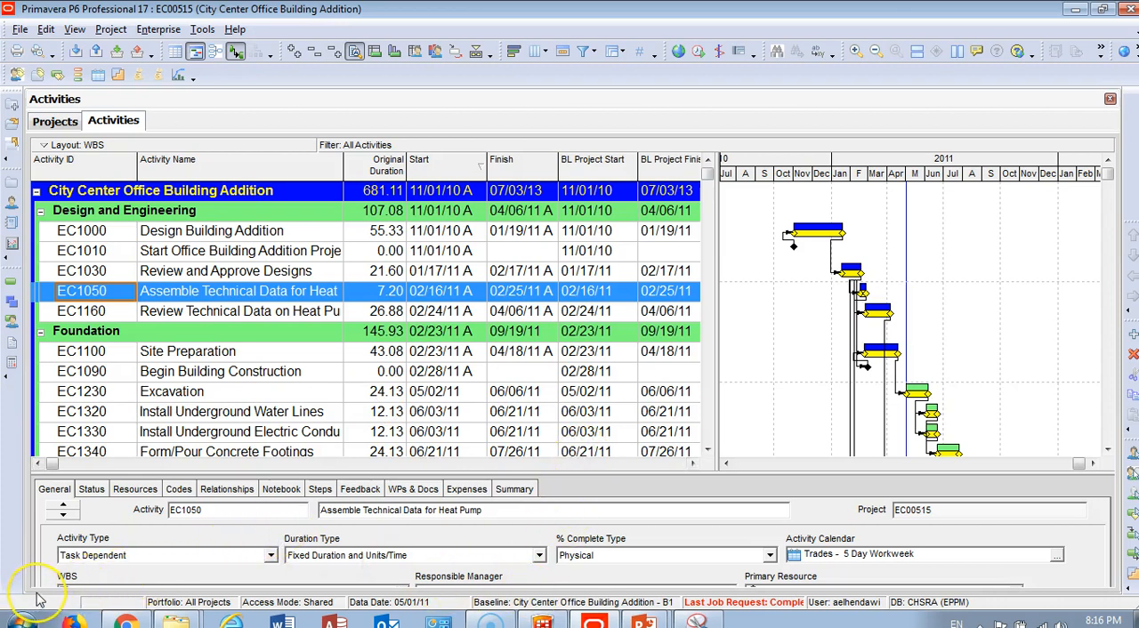